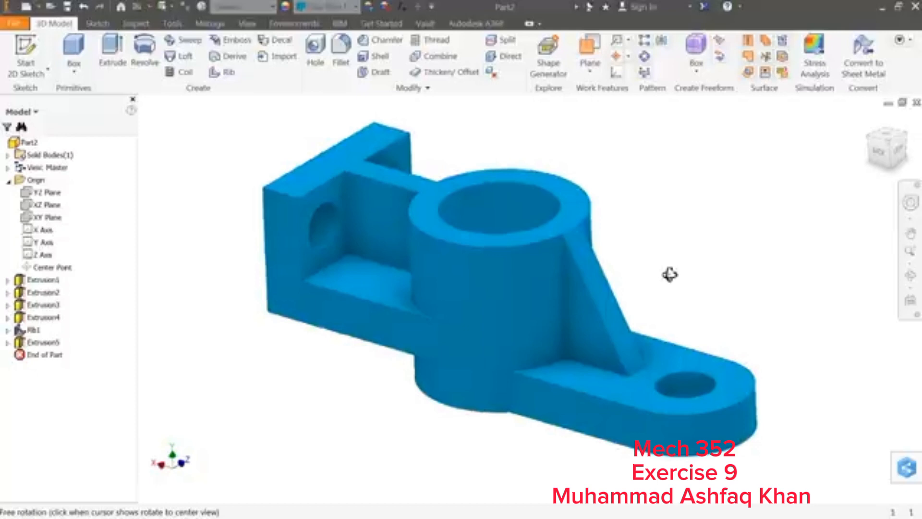
Orbit the finished bracket to inspect its underside and return to an isometric view
{"action": "left_click_drag", "start_coordinate": [670, 275], "coordinate": [479, 226]}
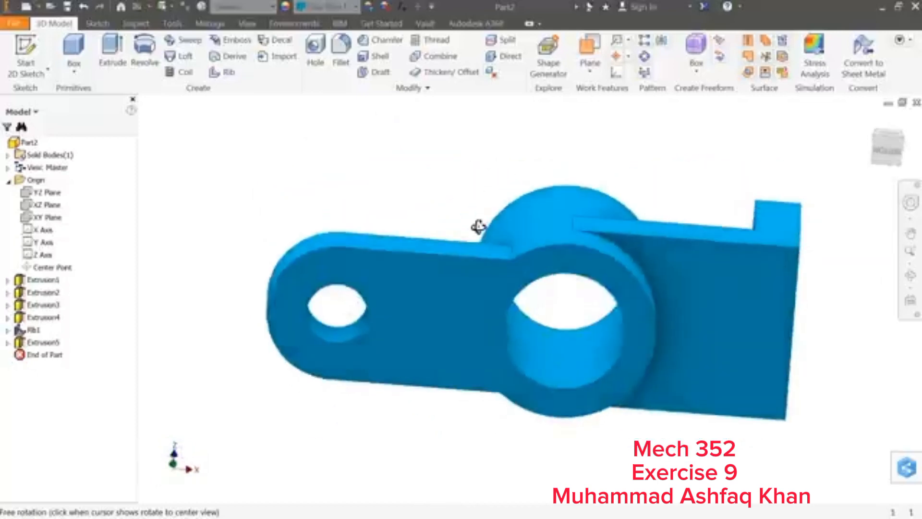
{"action": "left_click_drag", "start_coordinate": [479, 227], "coordinate": [726, 208]}
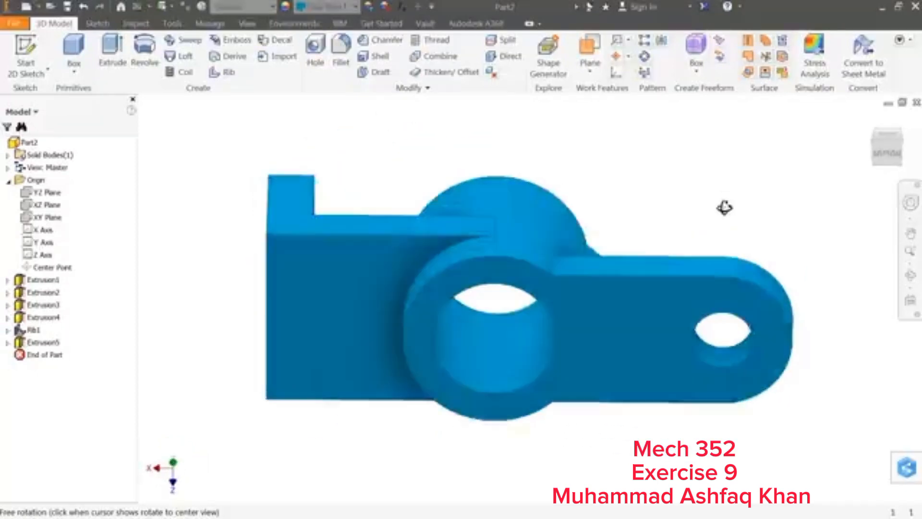
{"action": "left_click_drag", "start_coordinate": [725, 208], "coordinate": [679, 282]}
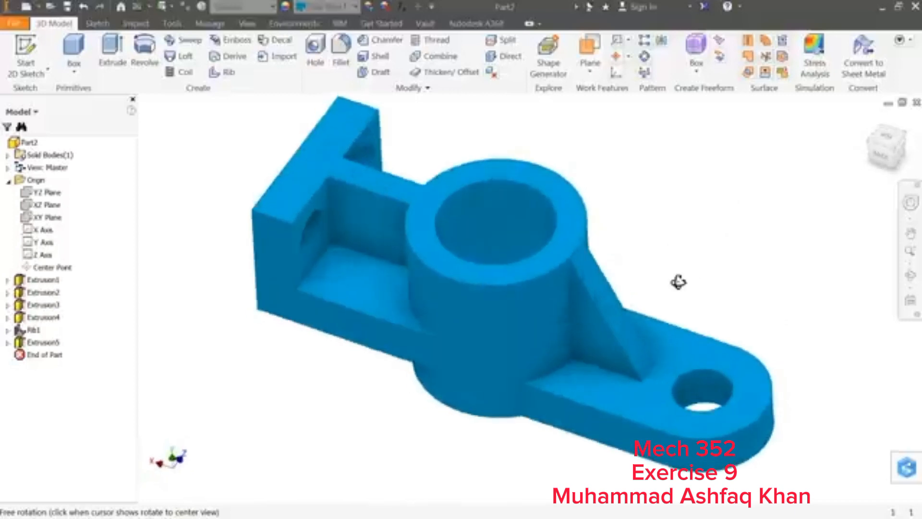
{"action": "left_click_drag", "start_coordinate": [679, 283], "coordinate": [691, 270]}
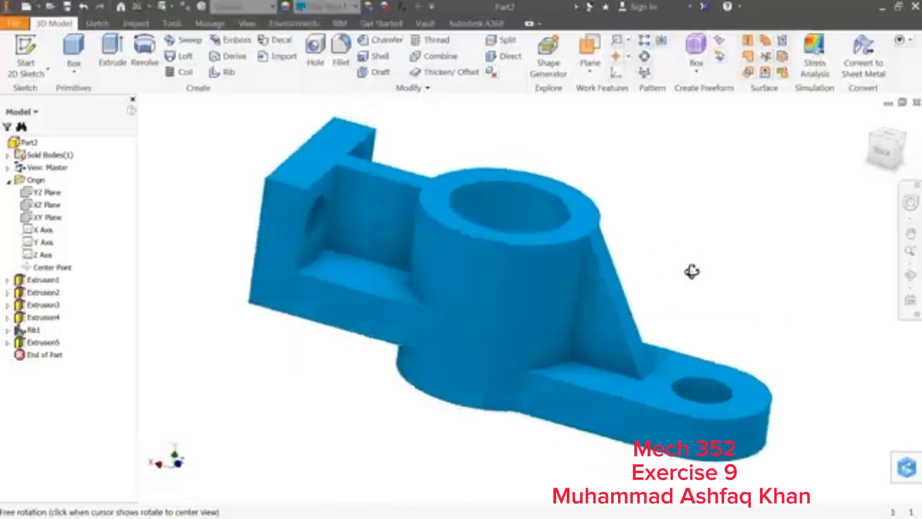
{"action": "left_click_drag", "start_coordinate": [692, 271], "coordinate": [679, 282]}
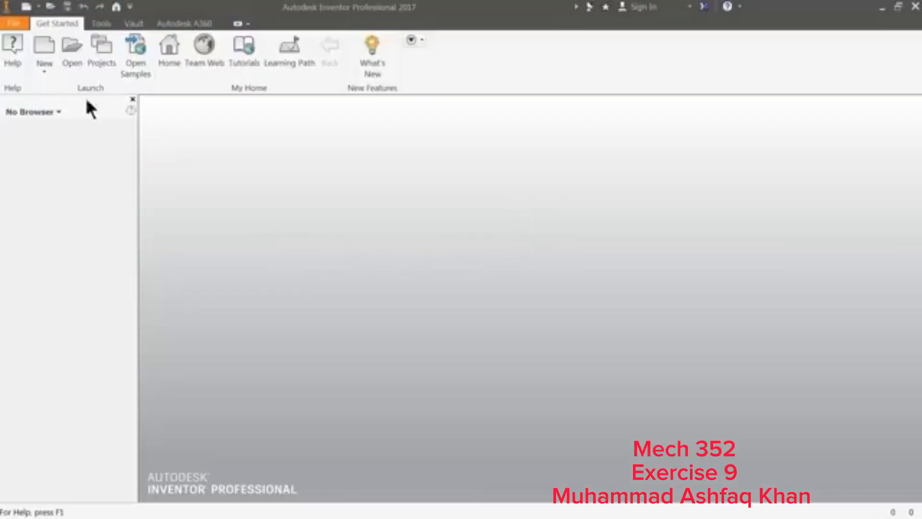
Create a new part from the metric Standard (mm).ipt template
{"action": "left_click", "coordinate": [44, 53]}
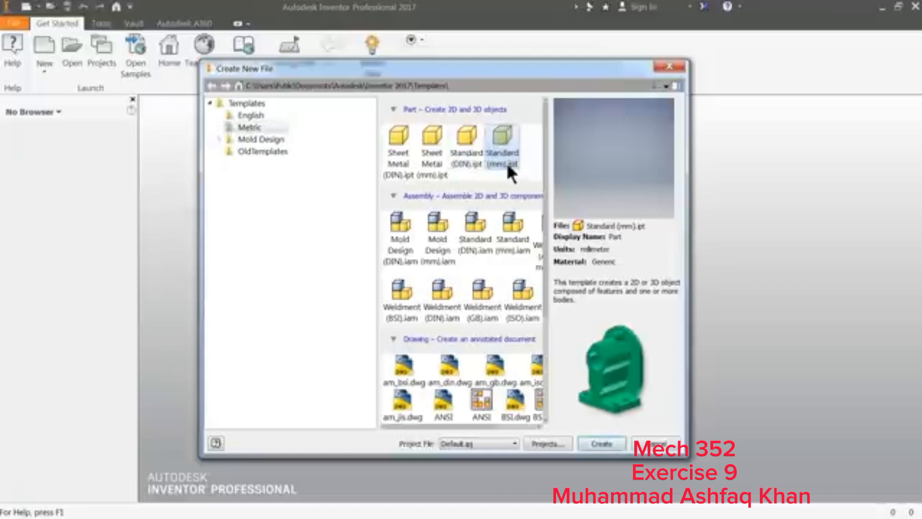
{"action": "left_click", "coordinate": [601, 442]}
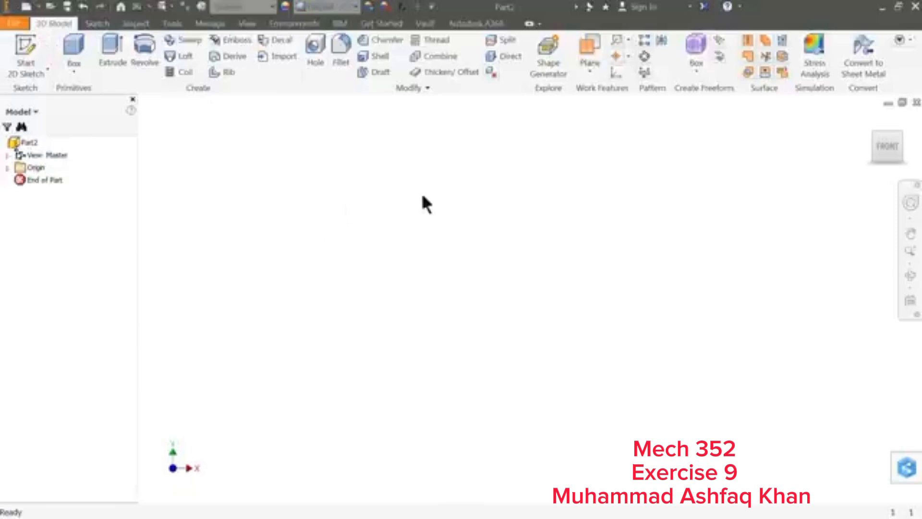
{"action": "mouse_move", "coordinate": [413, 209]}
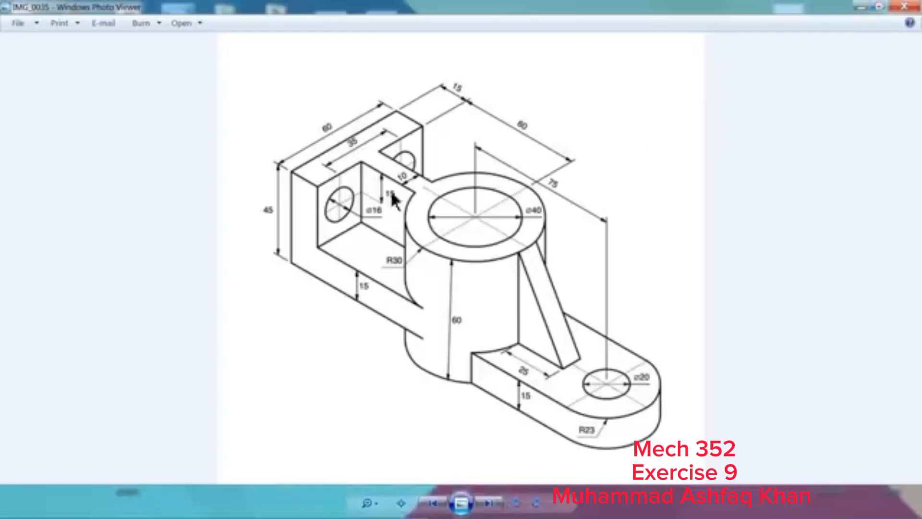
{"action": "mouse_move", "coordinate": [514, 214]}
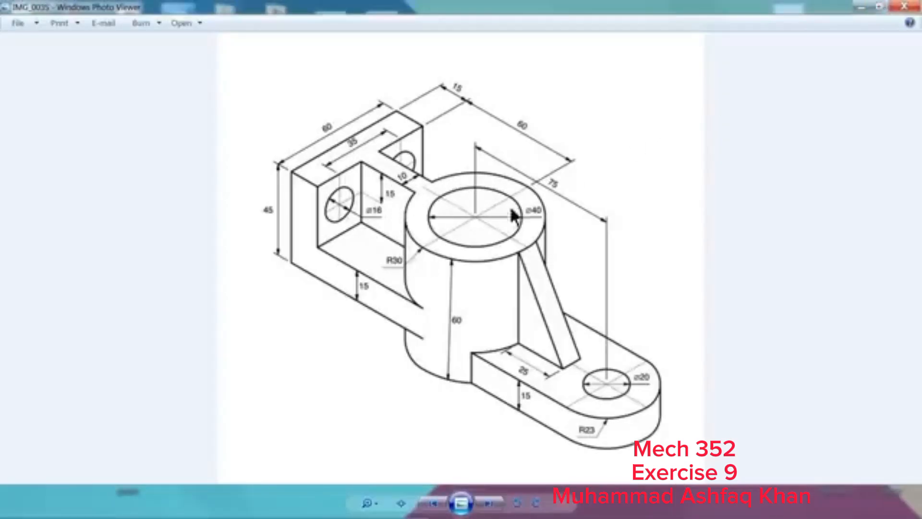
{"action": "mouse_move", "coordinate": [533, 235]}
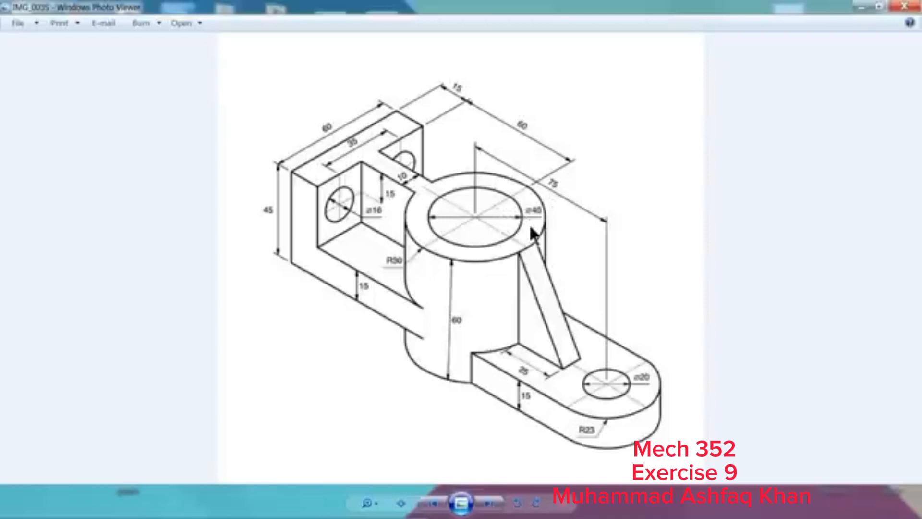
{"action": "mouse_move", "coordinate": [535, 226]}
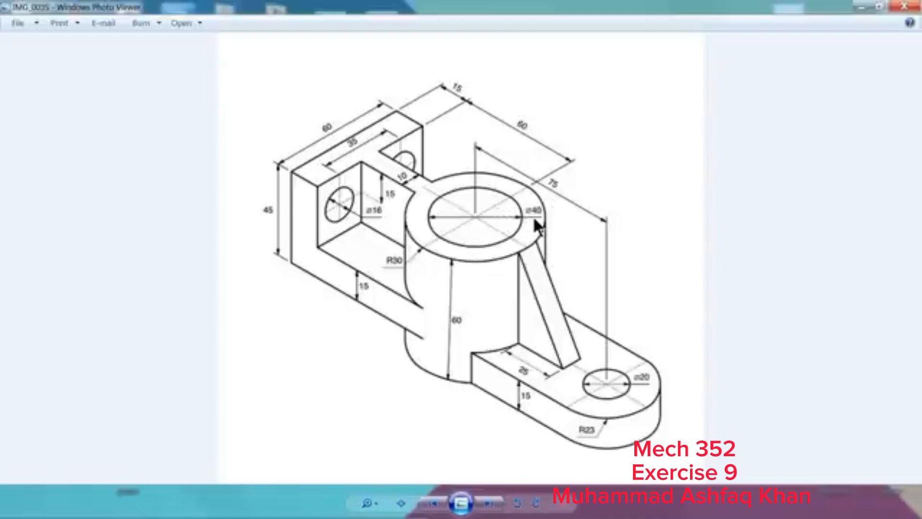
{"action": "mouse_move", "coordinate": [455, 324]}
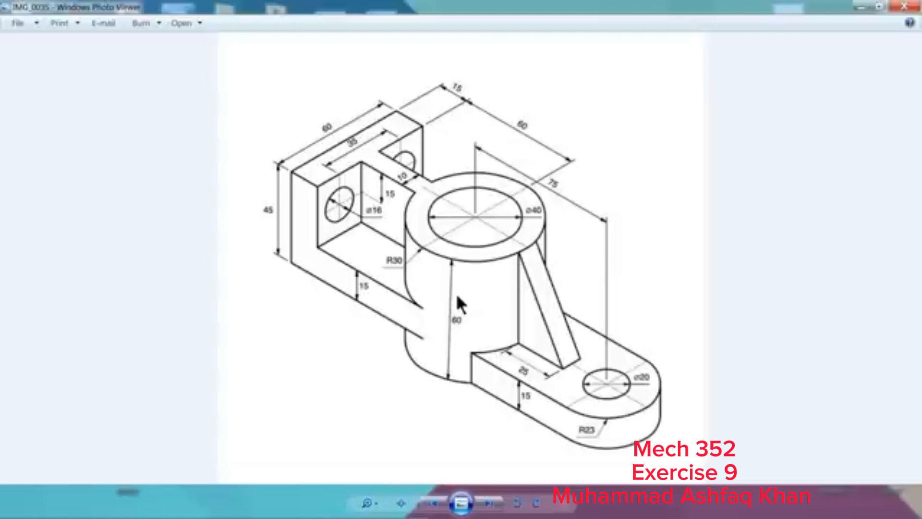
{"action": "mouse_move", "coordinate": [588, 347]}
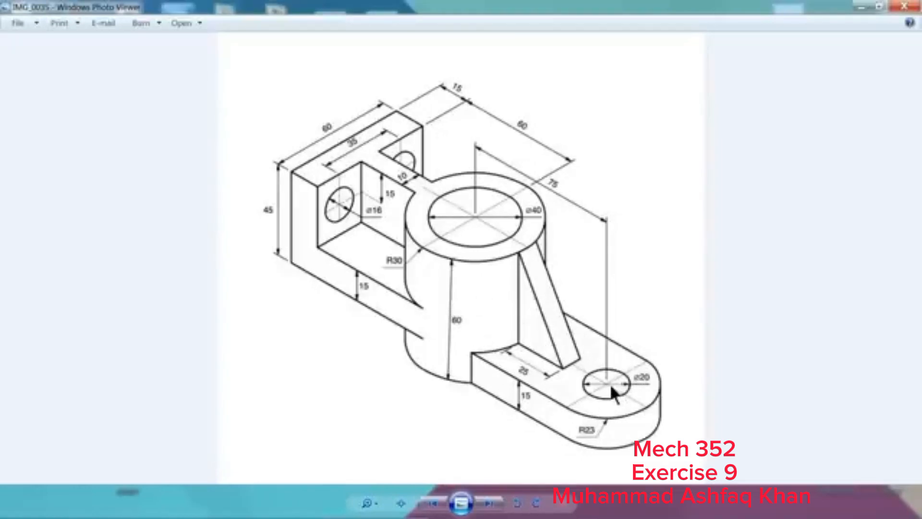
{"action": "mouse_move", "coordinate": [532, 406]}
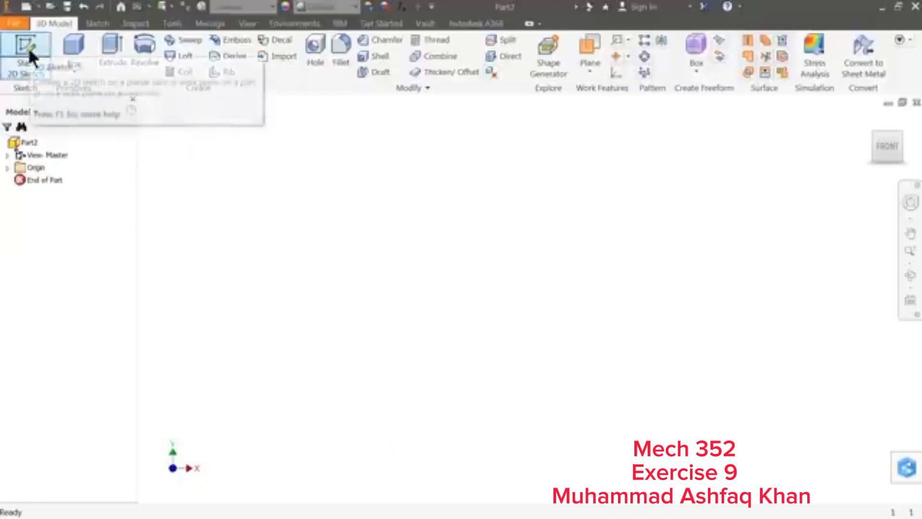
Begin a new 2D sketch on the horizontal origin plane
{"action": "left_click", "coordinate": [26, 52]}
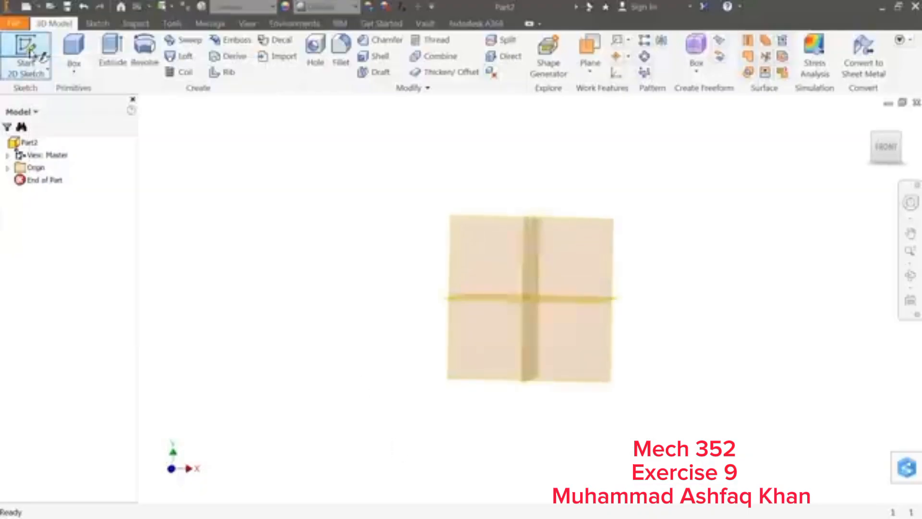
{"action": "left_click", "coordinate": [26, 56]}
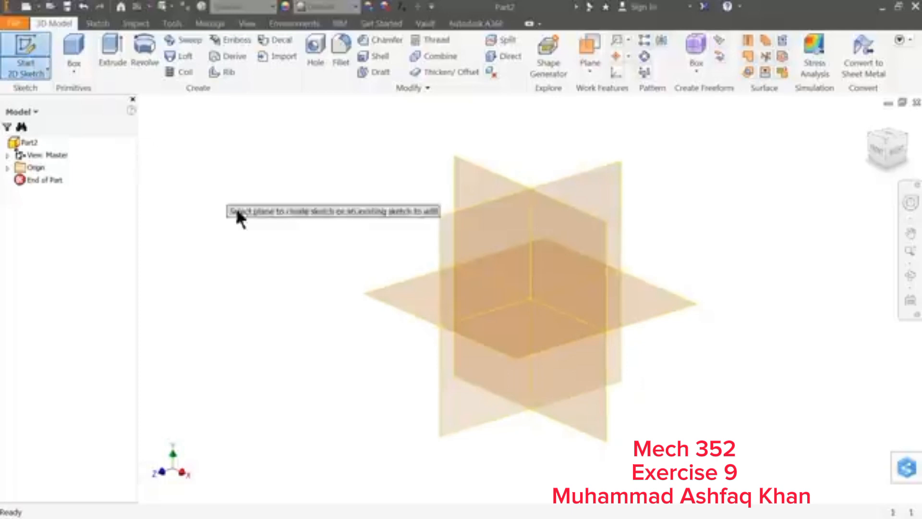
{"action": "mouse_move", "coordinate": [421, 297]}
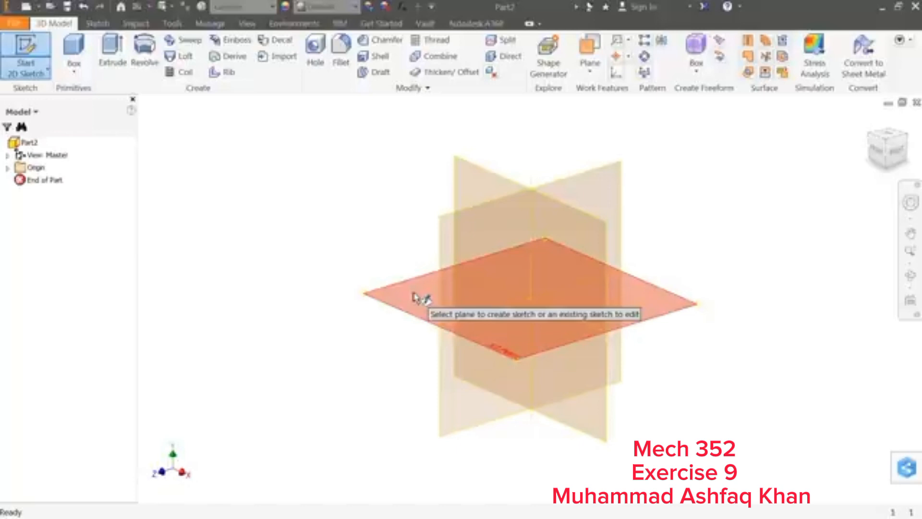
{"action": "left_click", "coordinate": [529, 277]}
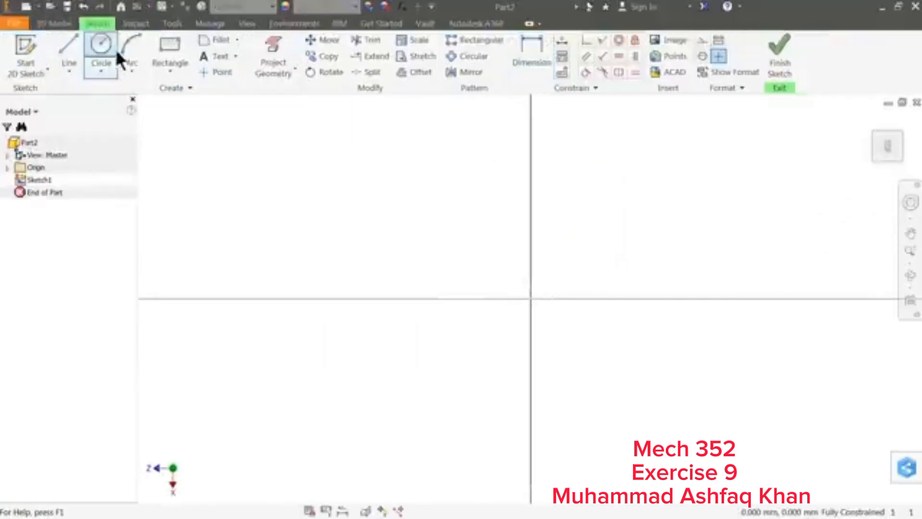
Draw two concentric circles of diameter 60 and 40 centred on the origin
{"action": "left_click", "coordinate": [101, 48]}
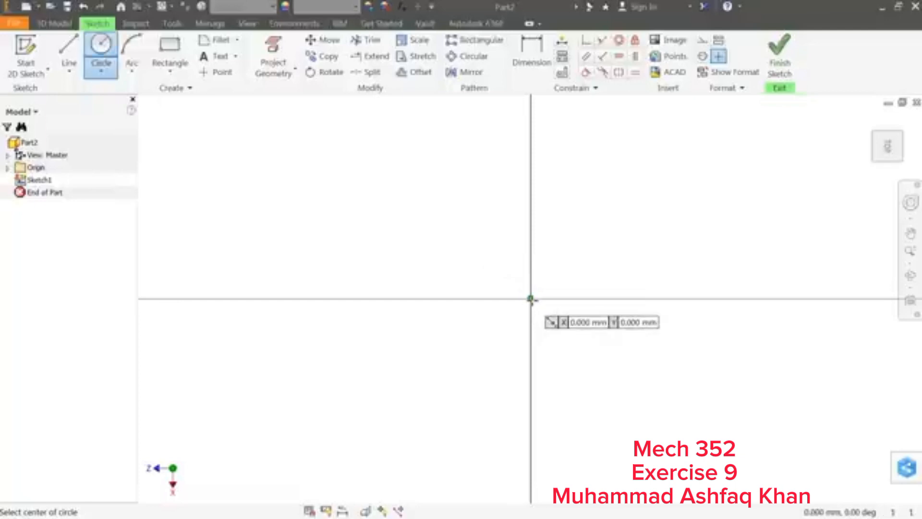
{"action": "left_click_drag", "start_coordinate": [529, 300], "coordinate": [471, 189]}
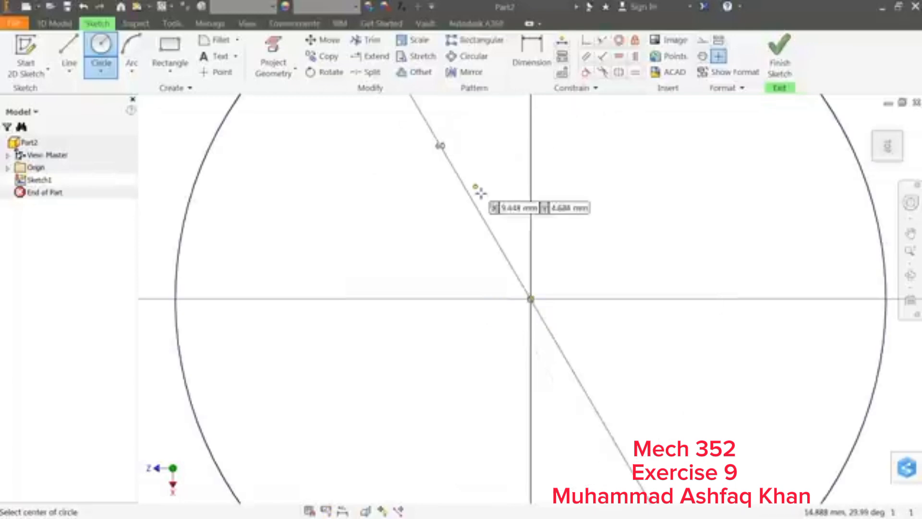
{"action": "left_click", "coordinate": [529, 300]}
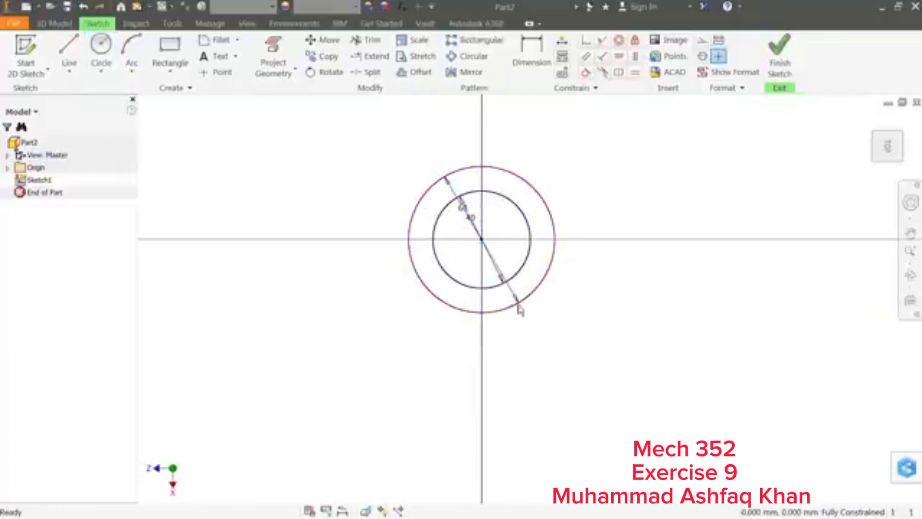
{"action": "left_click", "coordinate": [780, 53]}
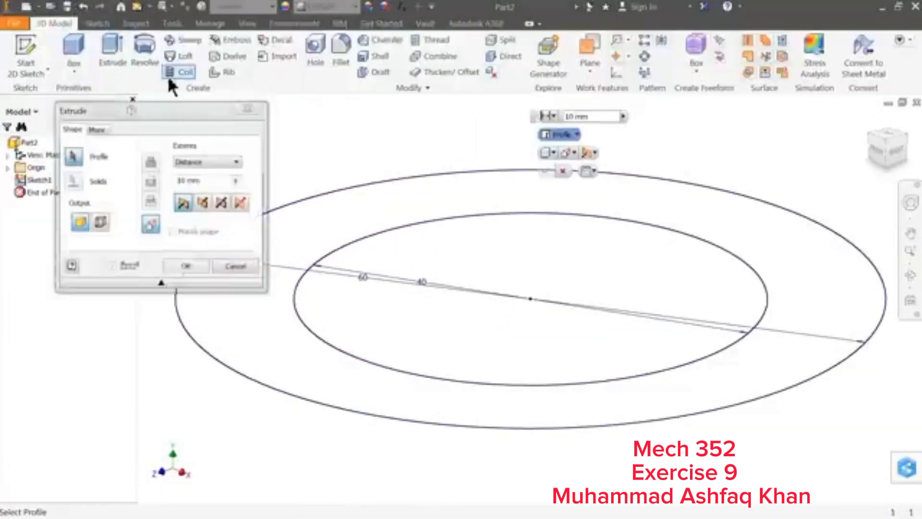
Extrude the ring profile between the circles 60 mm into a hollow cylinder
{"action": "left_click", "coordinate": [353, 220]}
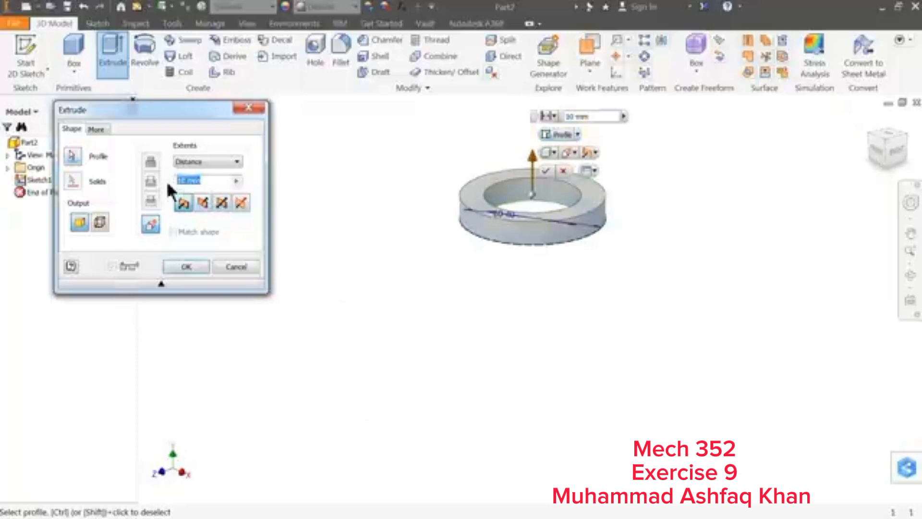
{"action": "type", "text": "60"}
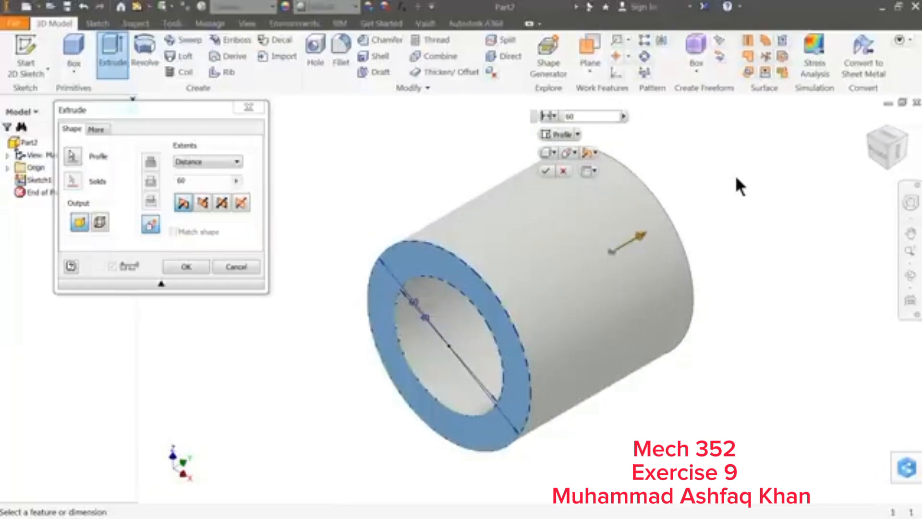
{"action": "mouse_move", "coordinate": [194, 244]}
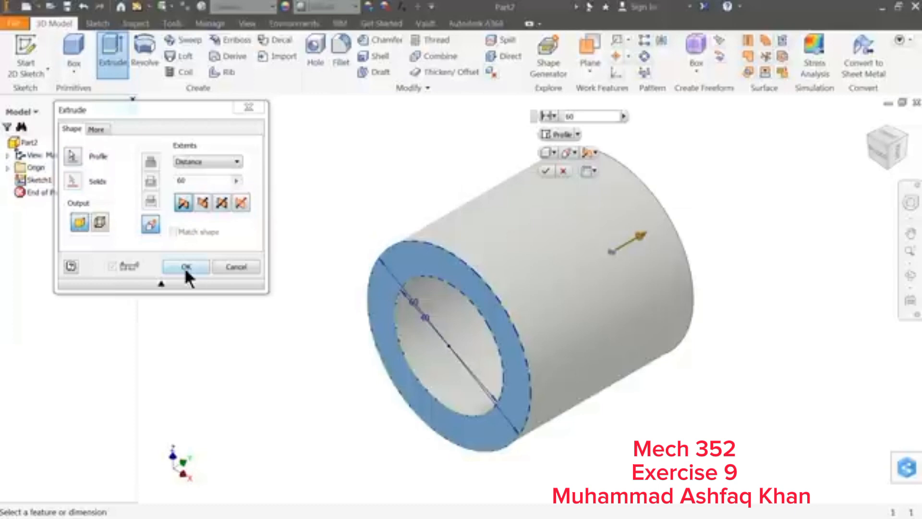
{"action": "left_click", "coordinate": [185, 267]}
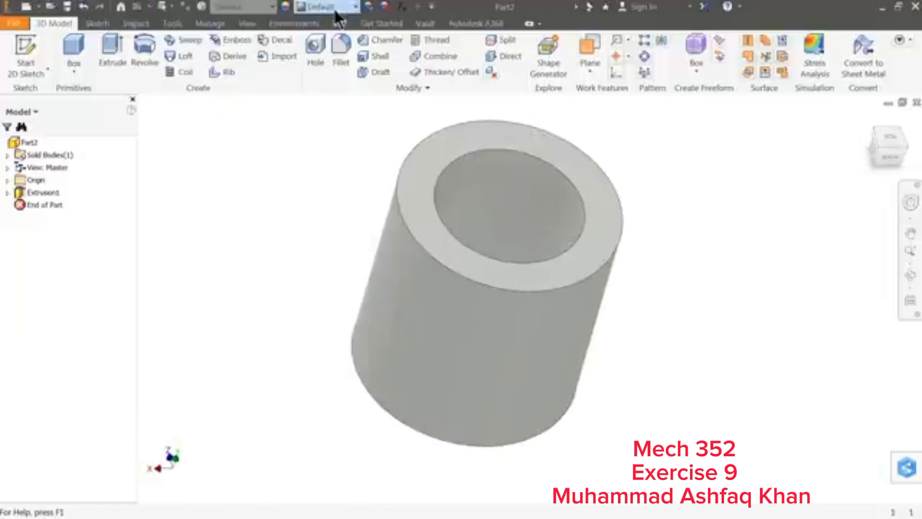
Apply the Sky Blue Medium appearance to the hollow cylinder
{"action": "left_click", "coordinate": [326, 6]}
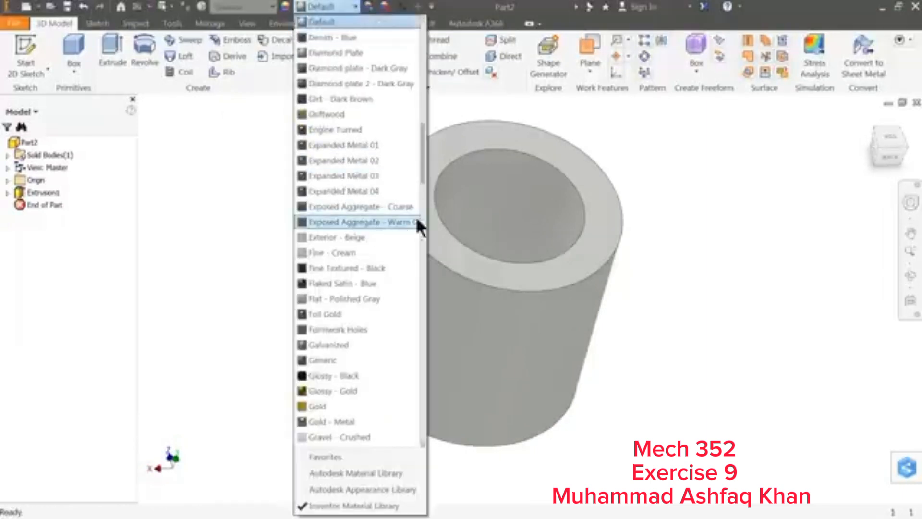
{"action": "scroll", "scroll_direction": "down", "scroll_amount": 3}
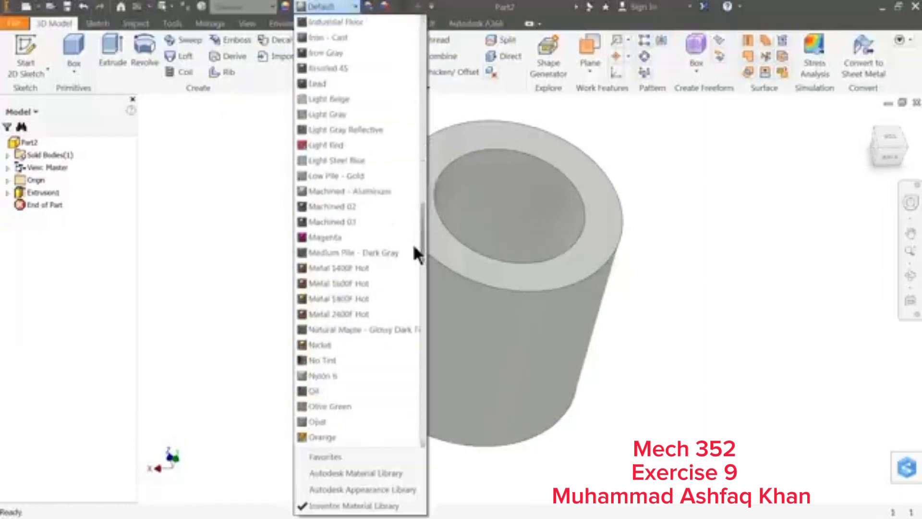
{"action": "scroll", "scroll_direction": "down", "scroll_amount": 3}
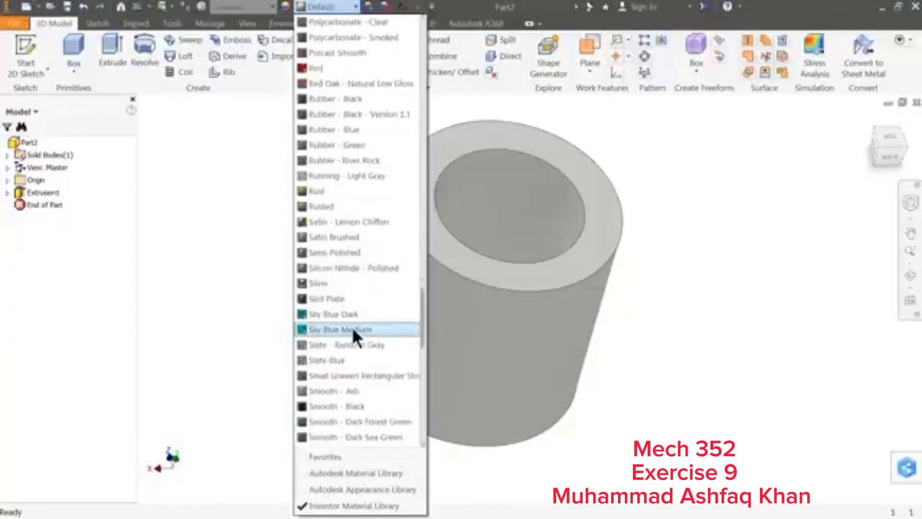
{"action": "left_click", "coordinate": [340, 330]}
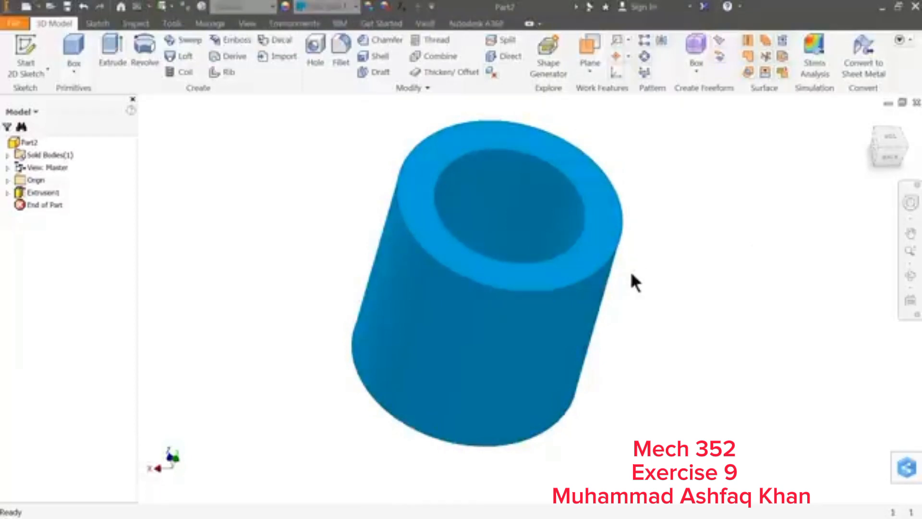
{"action": "mouse_move", "coordinate": [658, 299]}
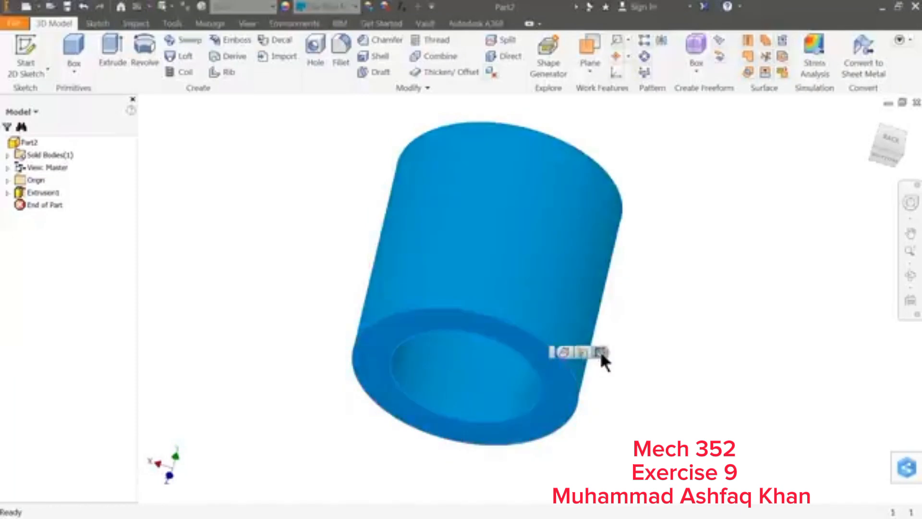
Sketch concentric Ø46 and Ø20 circles beside the ring on the cylinder's bottom face
{"action": "left_click", "coordinate": [603, 352]}
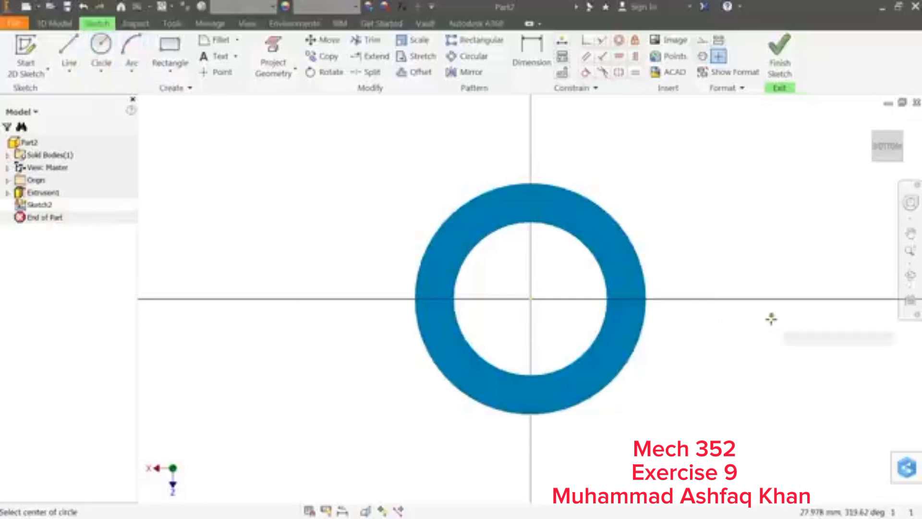
{"action": "left_click", "coordinate": [100, 53]}
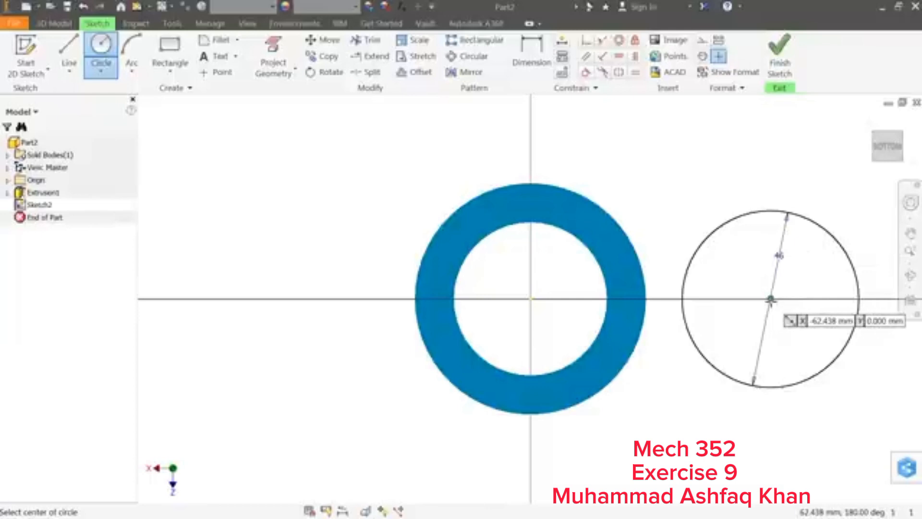
{"action": "left_click", "coordinate": [770, 299]}
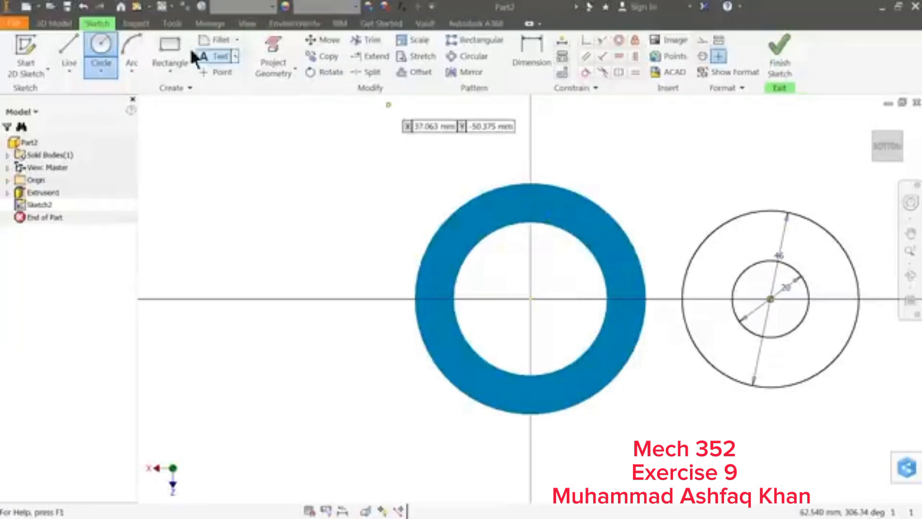
{"action": "left_click", "coordinate": [68, 53]}
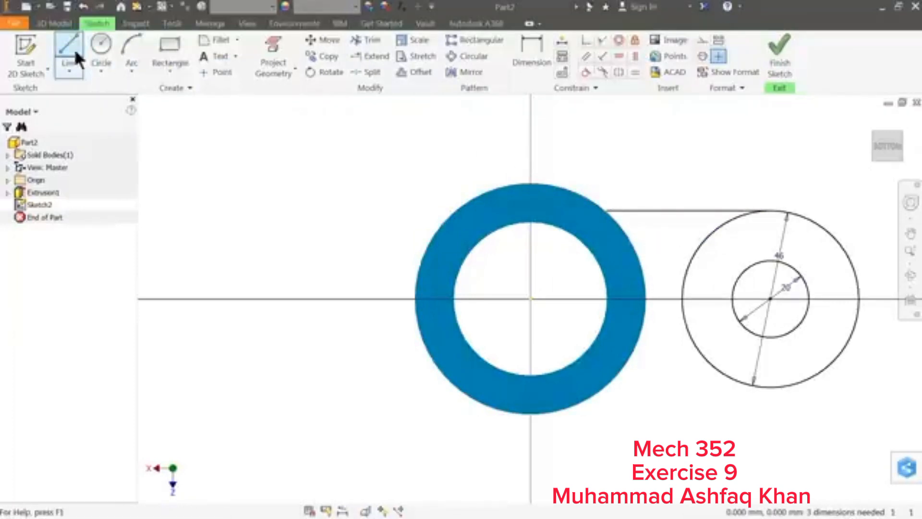
Draw the lower line from the circle's bottom tangent to the ring
{"action": "left_click", "coordinate": [68, 53]}
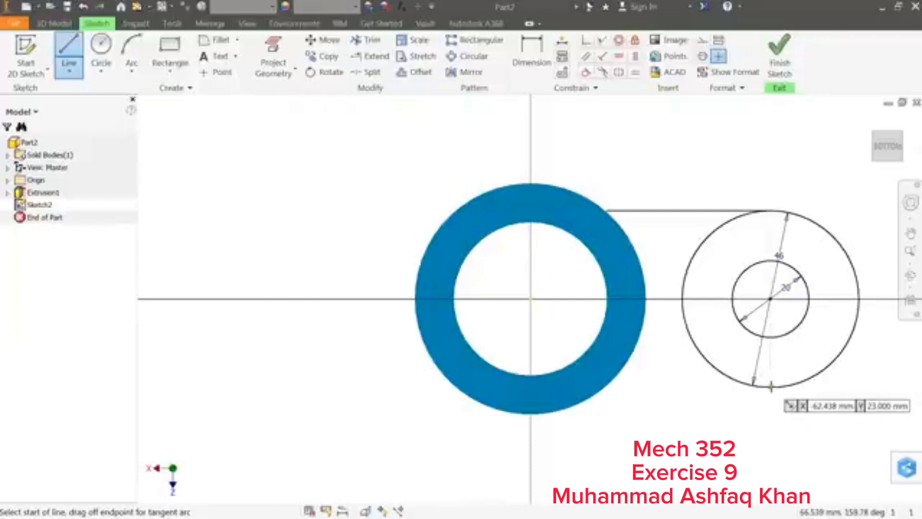
{"action": "left_click", "coordinate": [615, 388]}
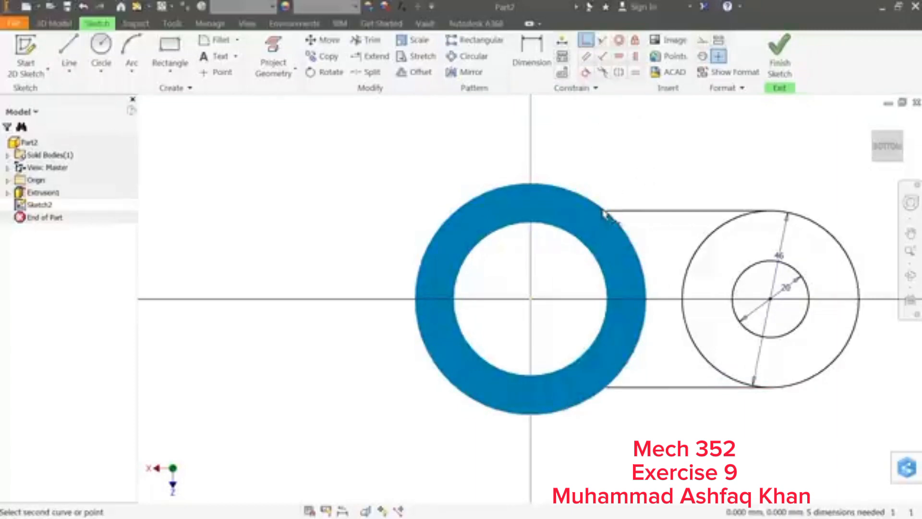
{"action": "left_click", "coordinate": [605, 212]}
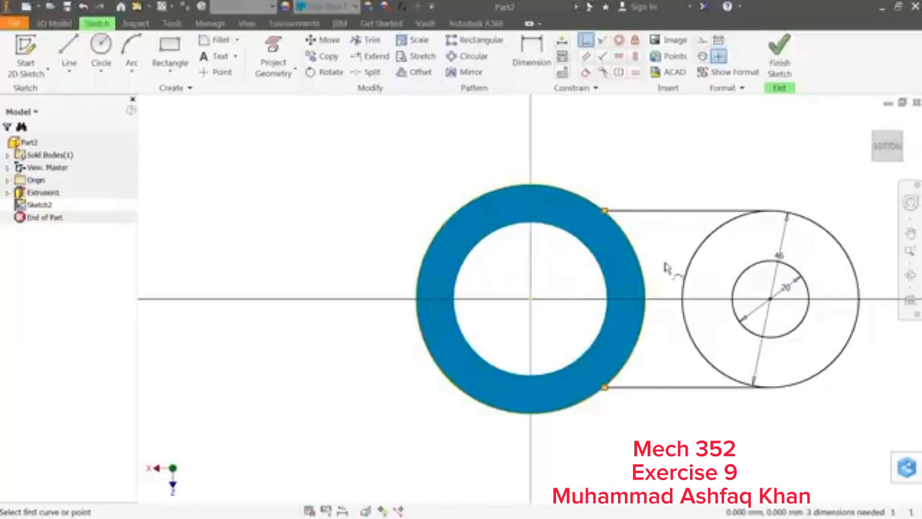
Dimension the two centres 75 apart and finish the sketch
{"action": "left_click", "coordinate": [532, 56]}
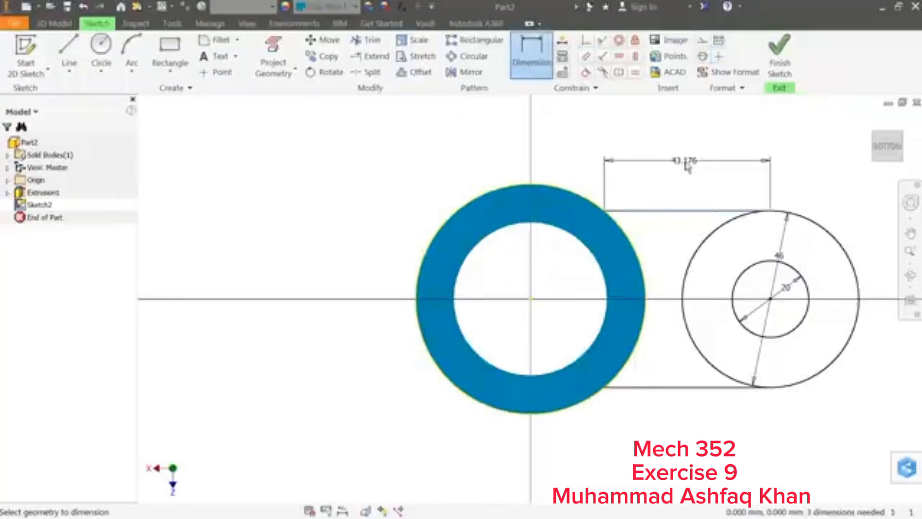
{"action": "left_click", "coordinate": [682, 160]}
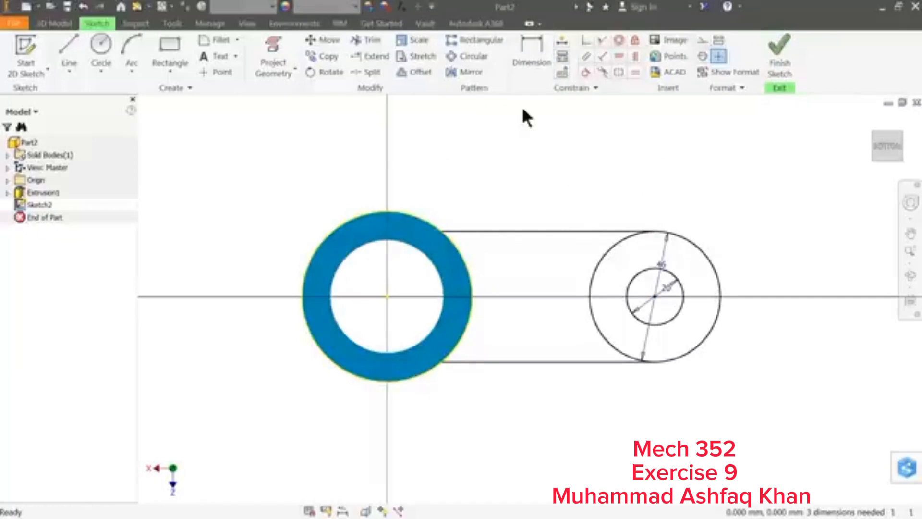
{"action": "left_click", "coordinate": [530, 53]}
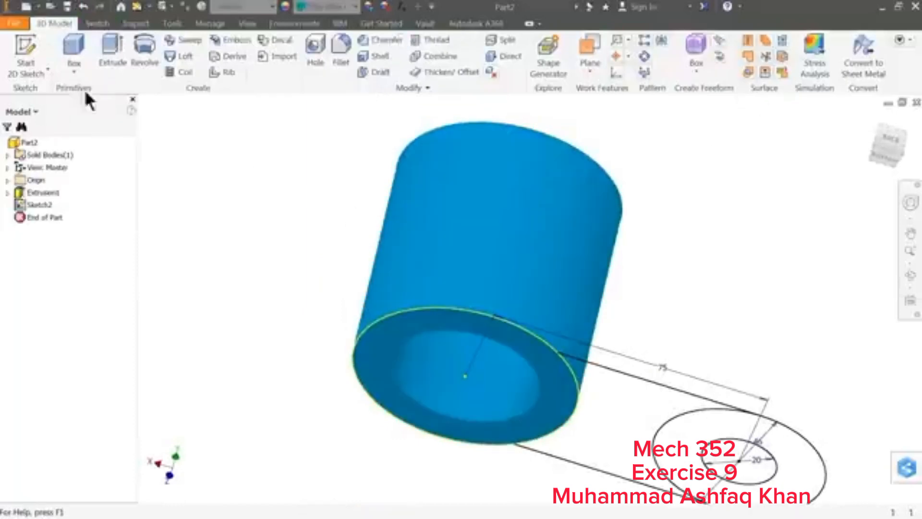
Extrude the lug profile 15 mm, flipped toward the cylinder
{"action": "left_click", "coordinate": [111, 52]}
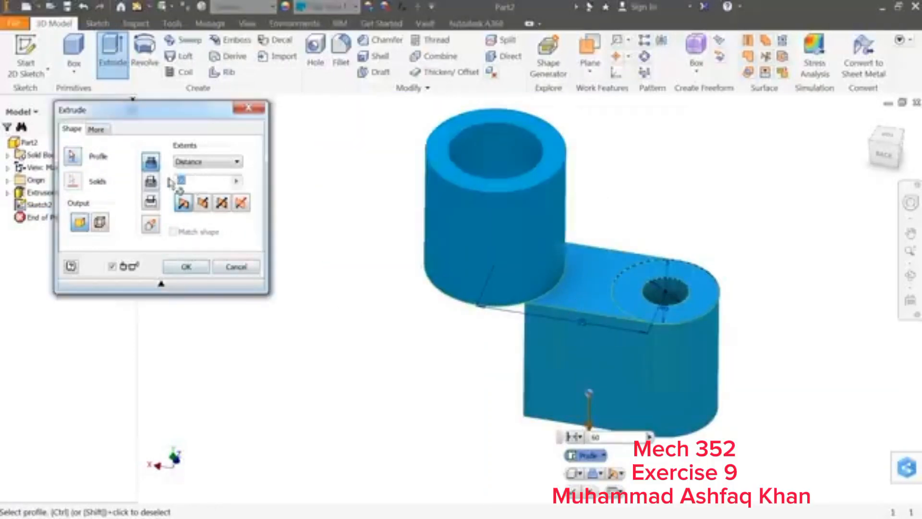
{"action": "type", "text": "15"}
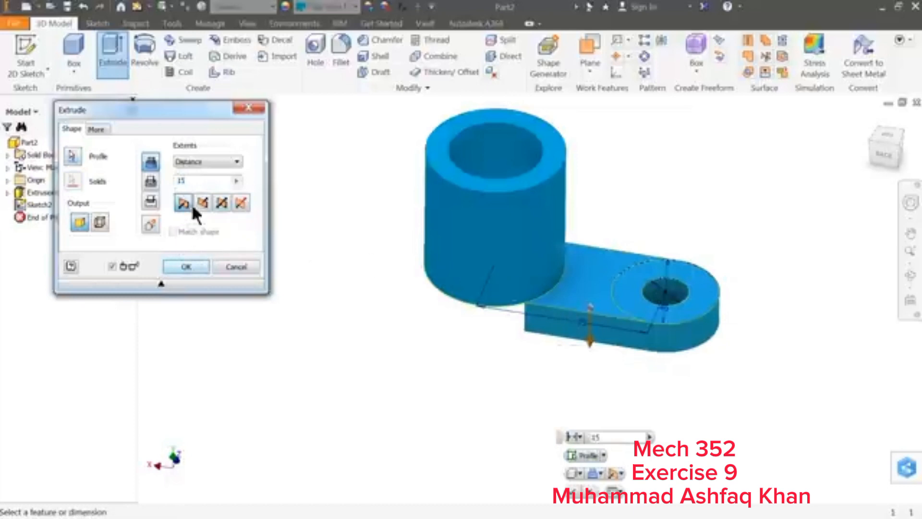
{"action": "left_click", "coordinate": [201, 202]}
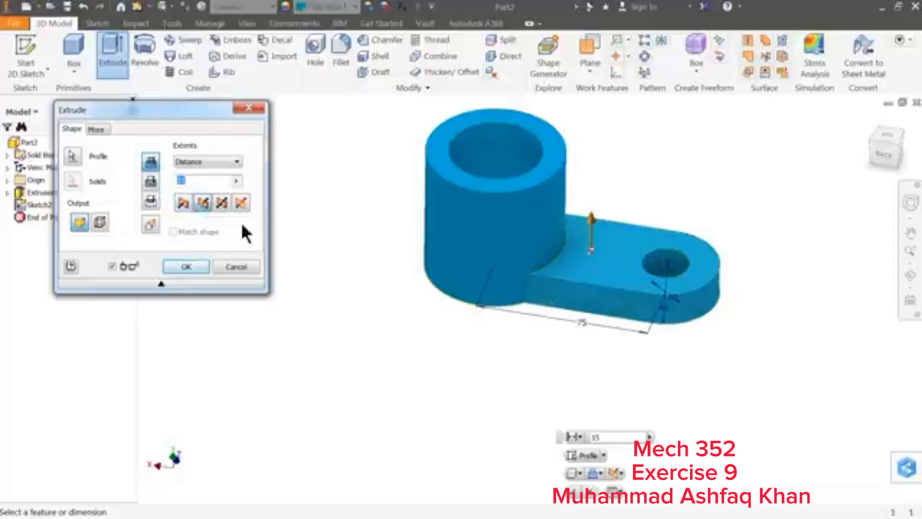
{"action": "left_click", "coordinate": [185, 267]}
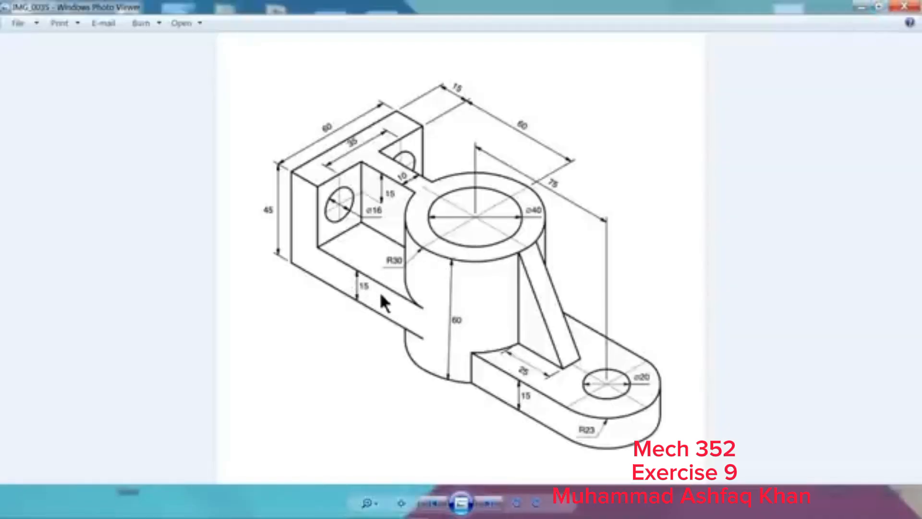
{"action": "mouse_move", "coordinate": [522, 144]}
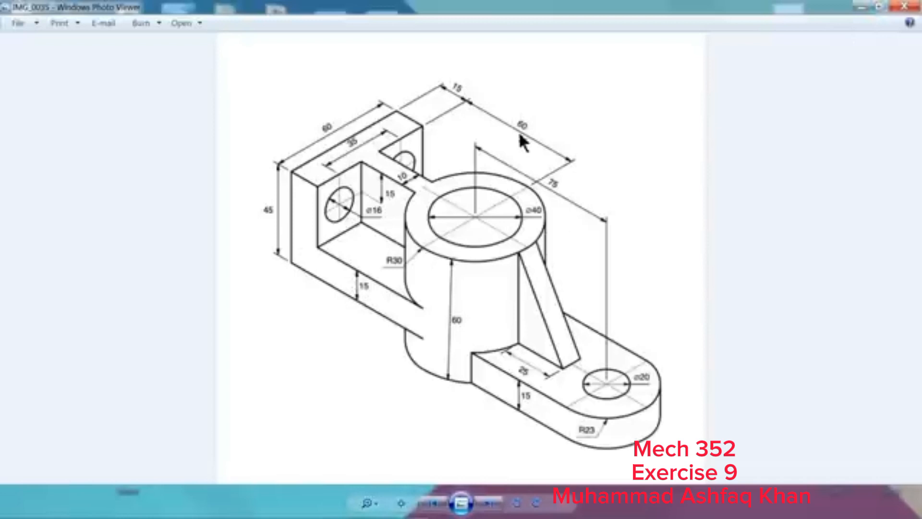
{"action": "mouse_move", "coordinate": [471, 229]}
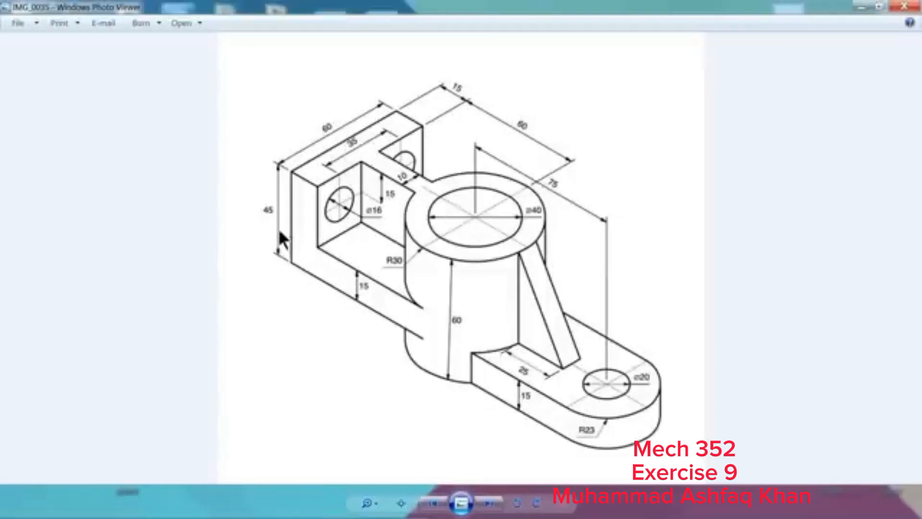
{"action": "mouse_move", "coordinate": [338, 133]}
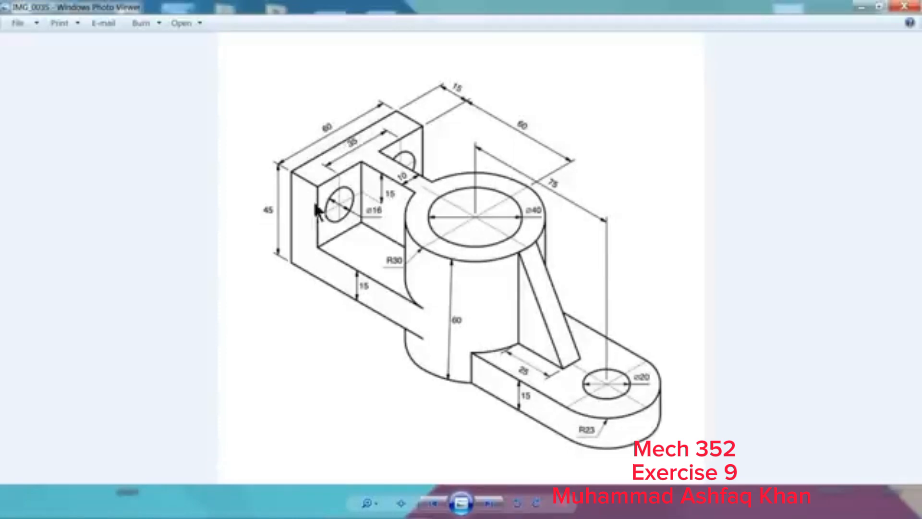
{"action": "mouse_move", "coordinate": [369, 428]}
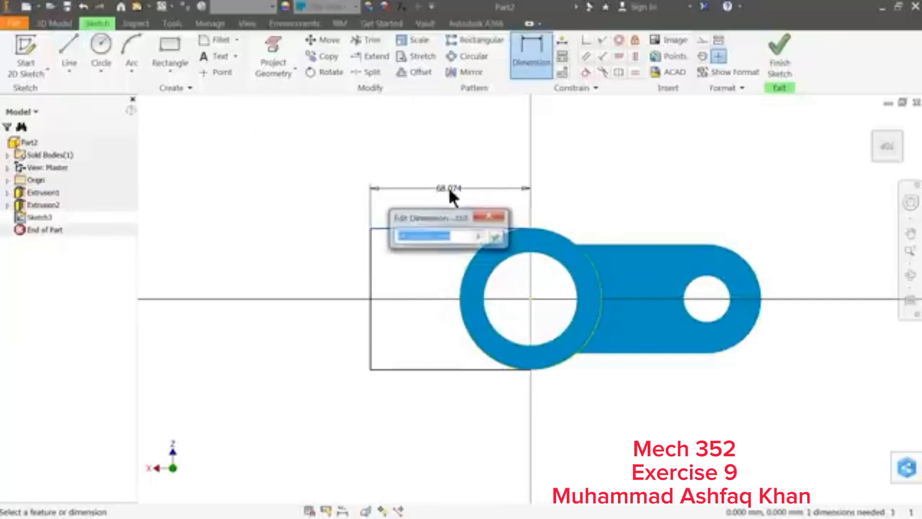
Set the rectangle's offset from the cylinder centre to 75
{"action": "type", "text": "75"}
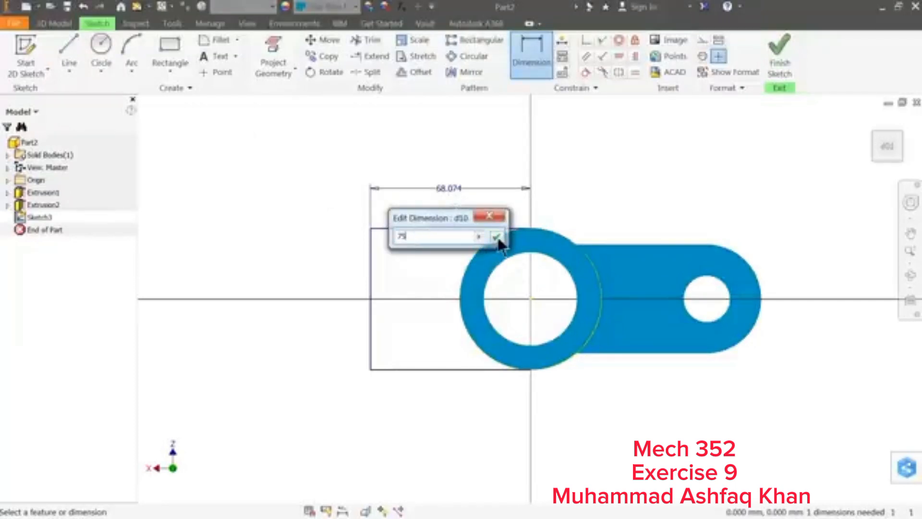
{"action": "left_click", "coordinate": [498, 237]}
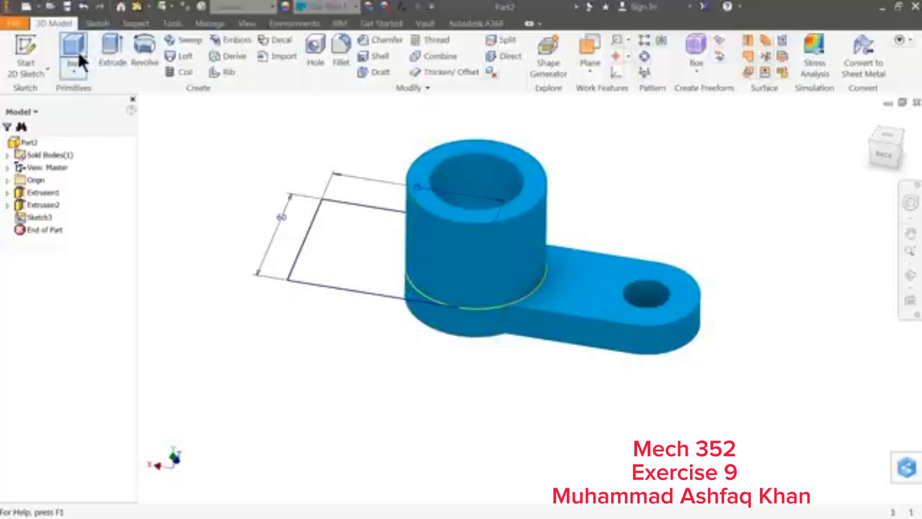
Extrude the rectangle profile 15 mm into a flat base plate beside the cylinder
{"action": "left_click", "coordinate": [112, 51]}
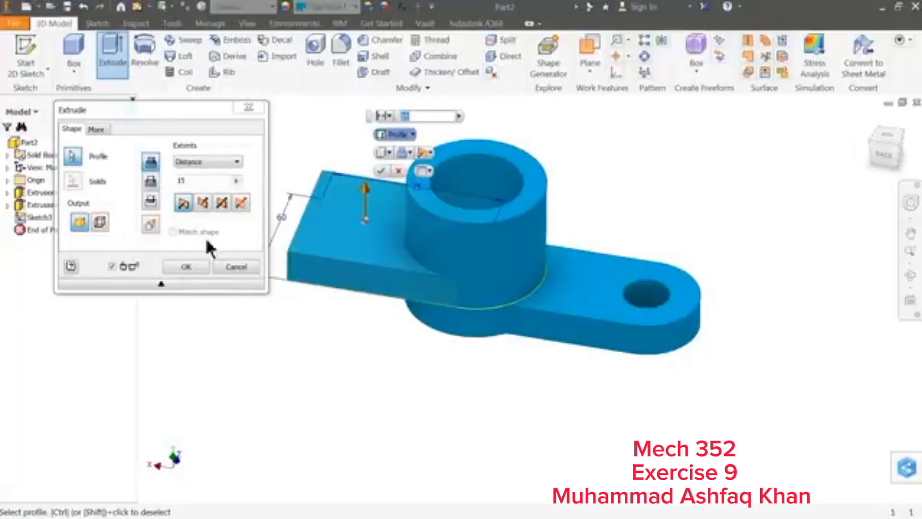
{"action": "mouse_move", "coordinate": [356, 200]}
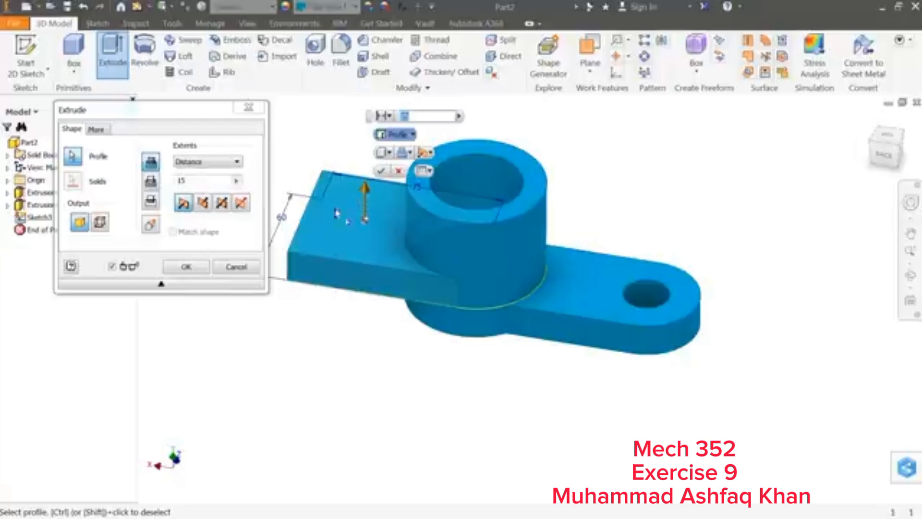
{"action": "left_click", "coordinate": [185, 267]}
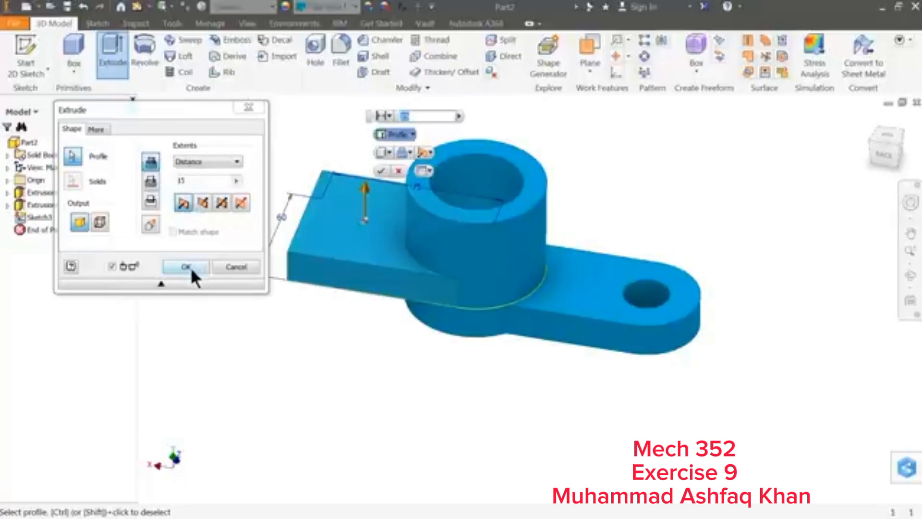
{"action": "left_click", "coordinate": [185, 268]}
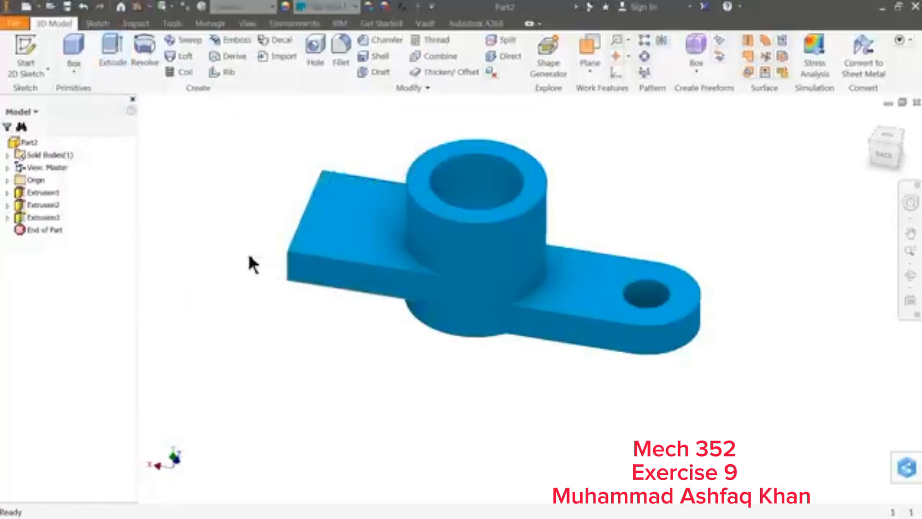
{"action": "left_click", "coordinate": [364, 230]}
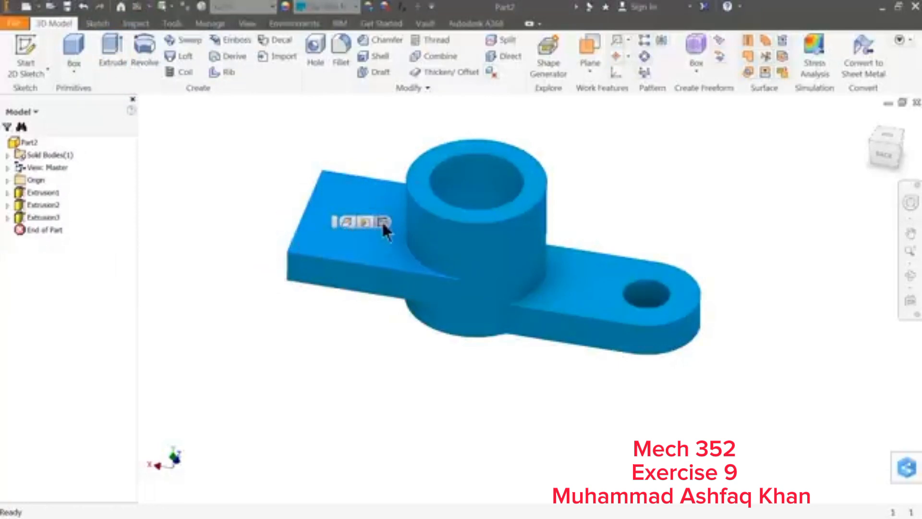
Draw a two-point rectangle 15 wide along the outer corner of the plate's top face
{"action": "left_click", "coordinate": [380, 223]}
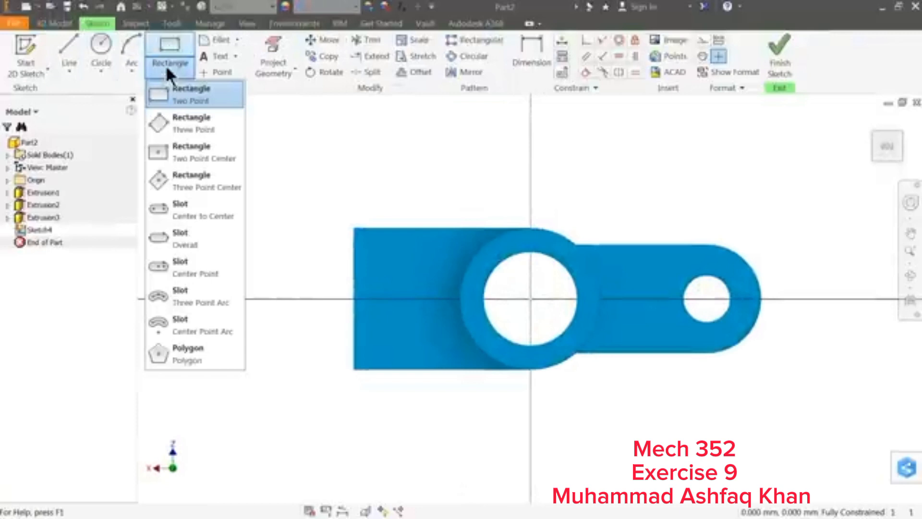
{"action": "left_click", "coordinate": [191, 94]}
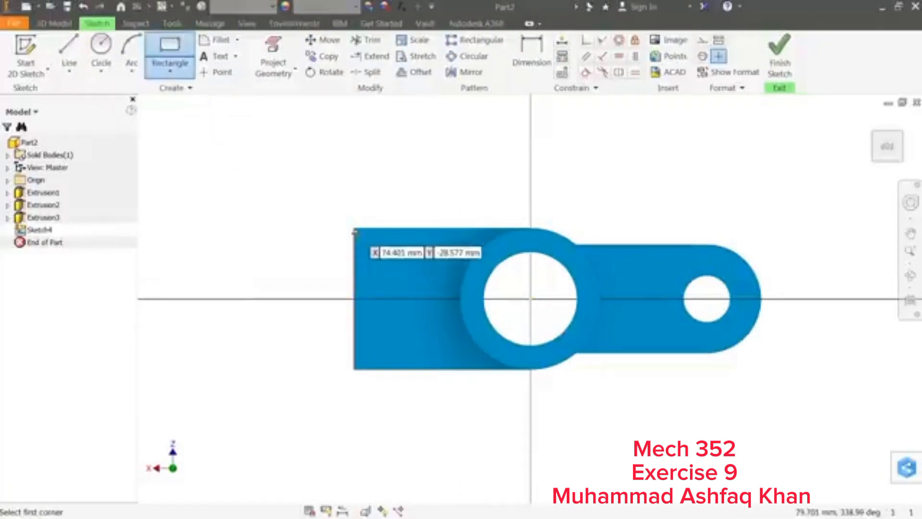
{"action": "left_click", "coordinate": [353, 229]}
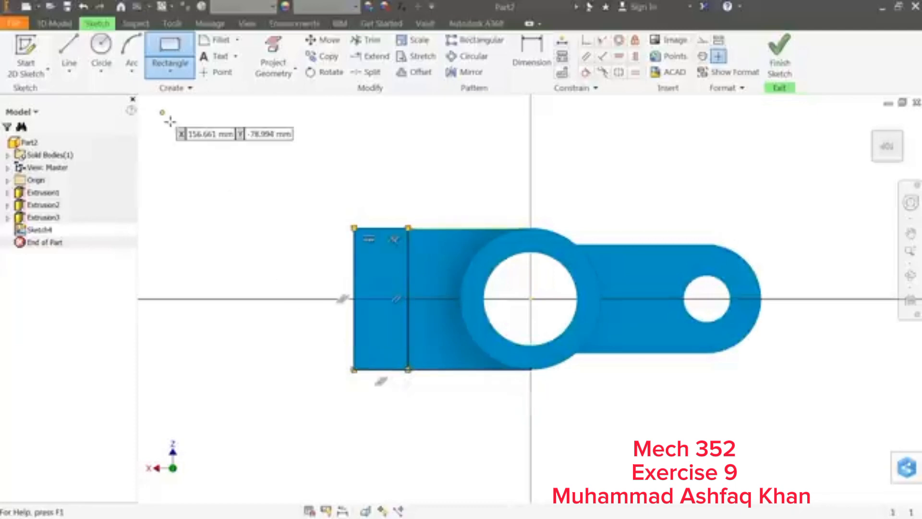
{"action": "left_click", "coordinate": [530, 56]}
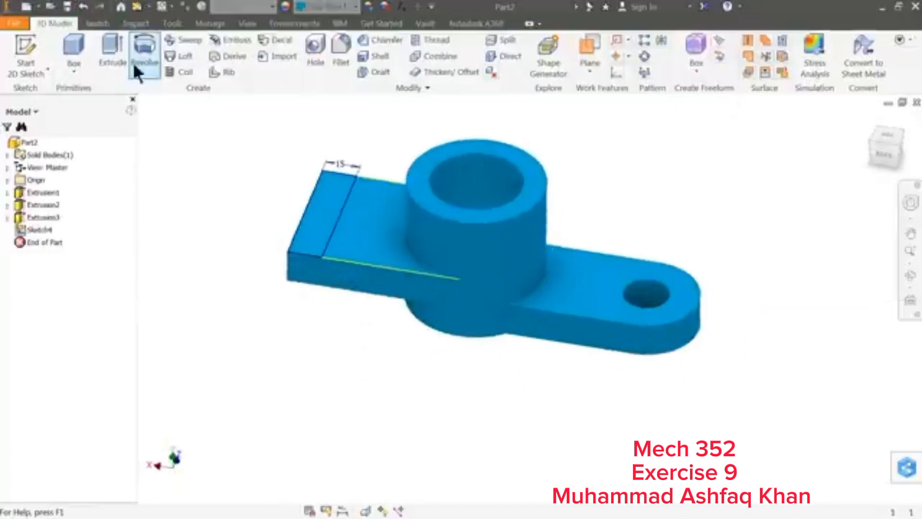
Extrude the strip profile 30 mm upward to form the bracket's back wall
{"action": "left_click", "coordinate": [110, 53]}
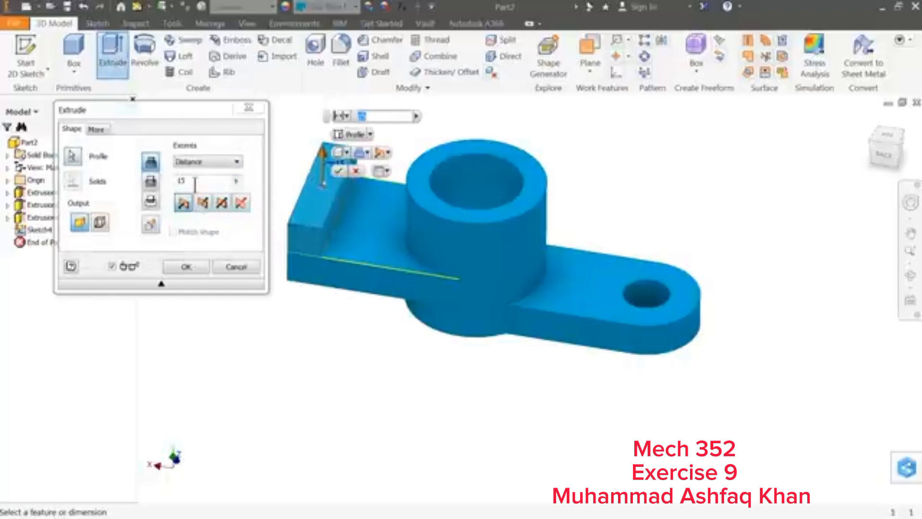
{"action": "type", "text": "30"}
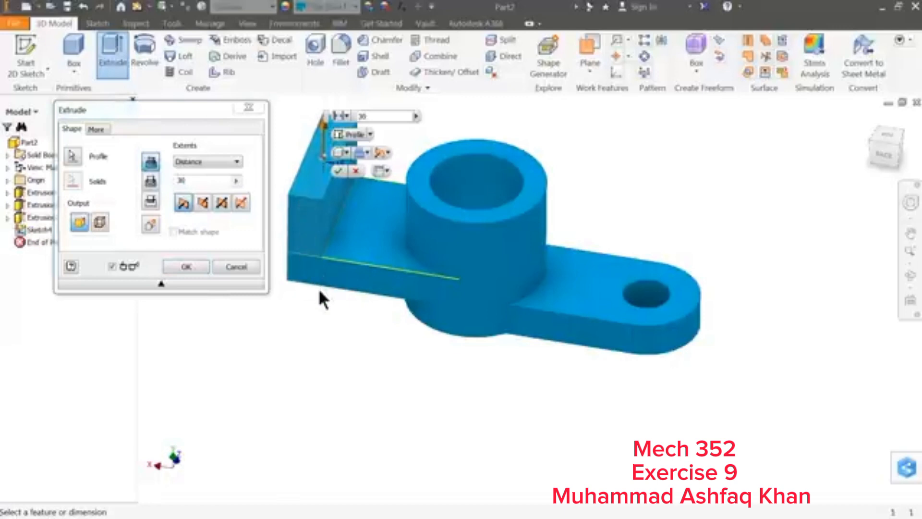
{"action": "mouse_move", "coordinate": [296, 211]}
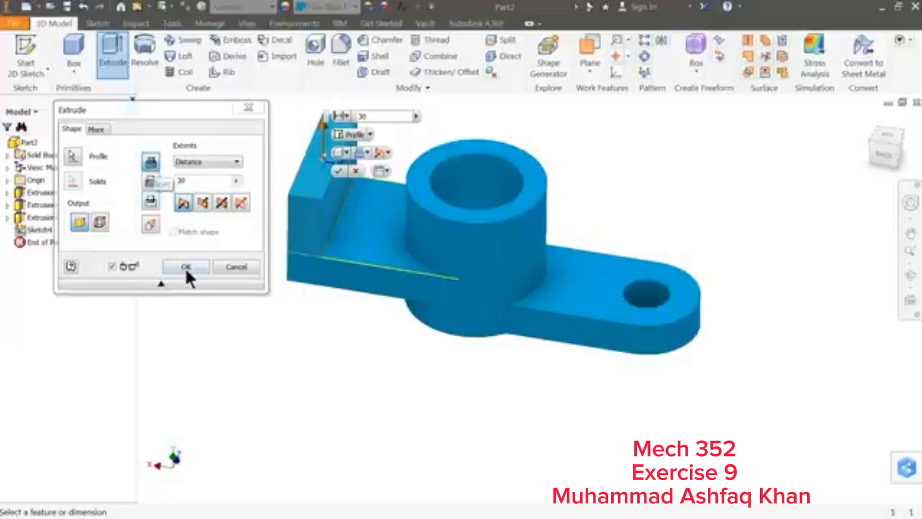
{"action": "left_click", "coordinate": [185, 267]}
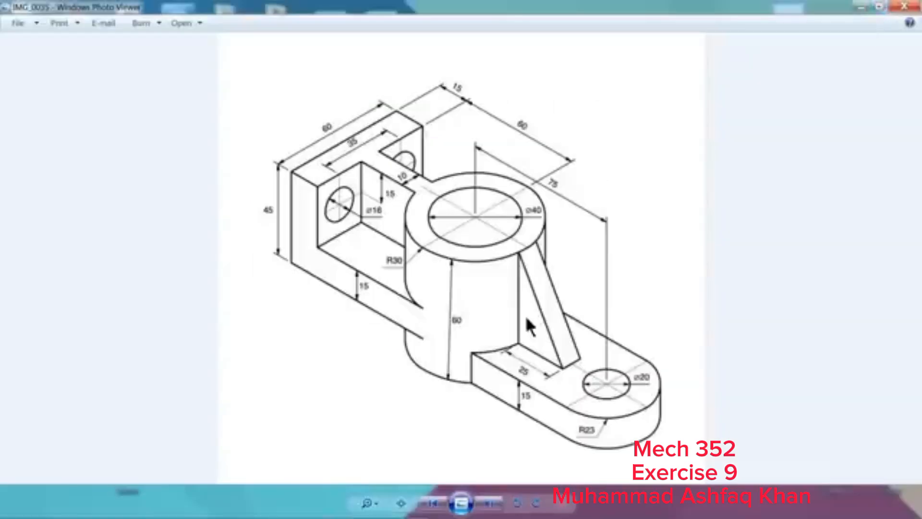
{"action": "mouse_move", "coordinate": [482, 235]}
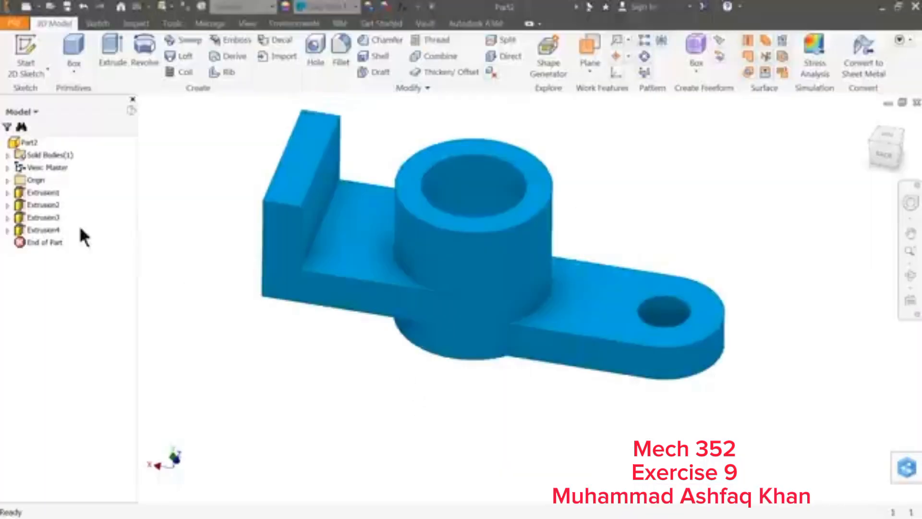
Expand Origin in the browser and start a 2D sketch on the YZ Plane
{"action": "left_click", "coordinate": [37, 180]}
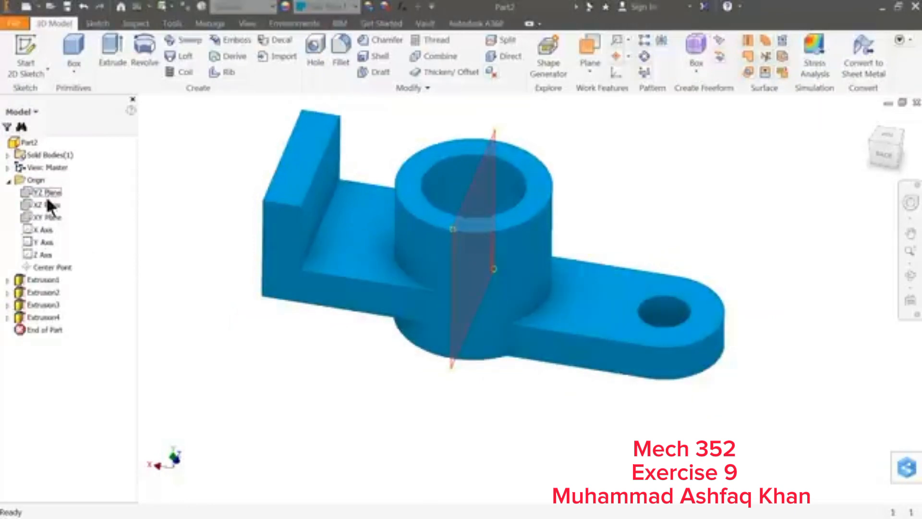
{"action": "left_click", "coordinate": [44, 217]}
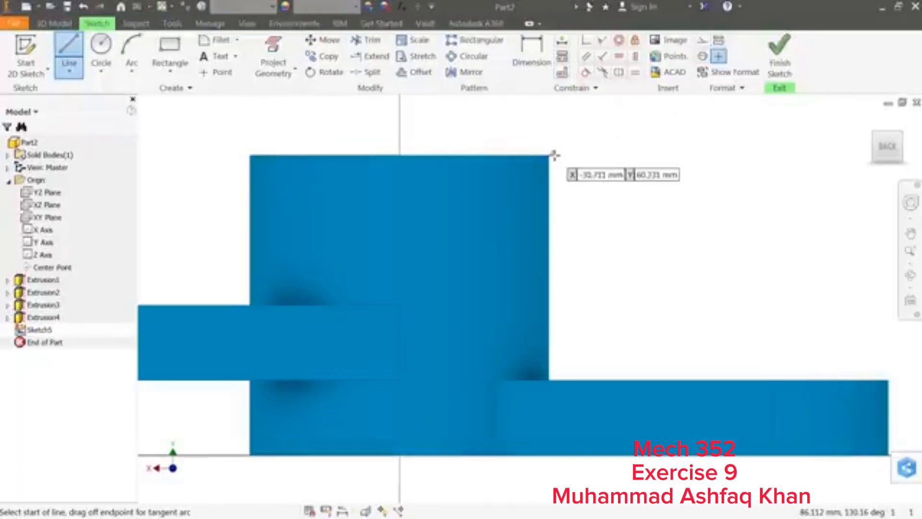
Draw the sloping rib edge from the cylinder's top edge down to the lug
{"action": "left_click_drag", "start_coordinate": [550, 156], "coordinate": [668, 317]}
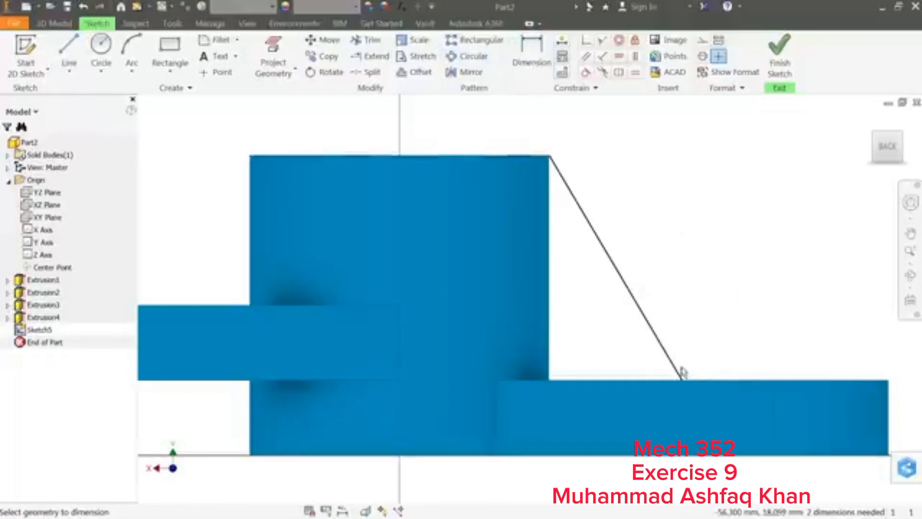
{"action": "left_click", "coordinate": [530, 53]}
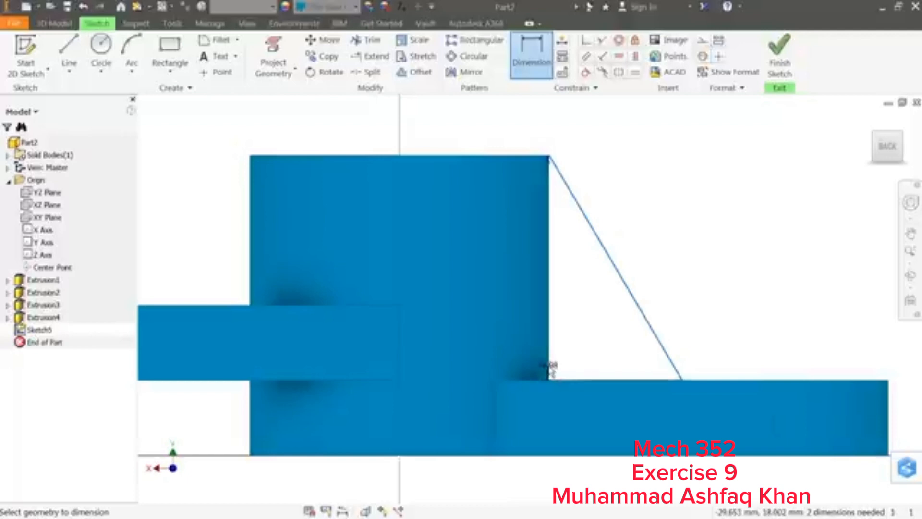
{"action": "left_click", "coordinate": [556, 367]}
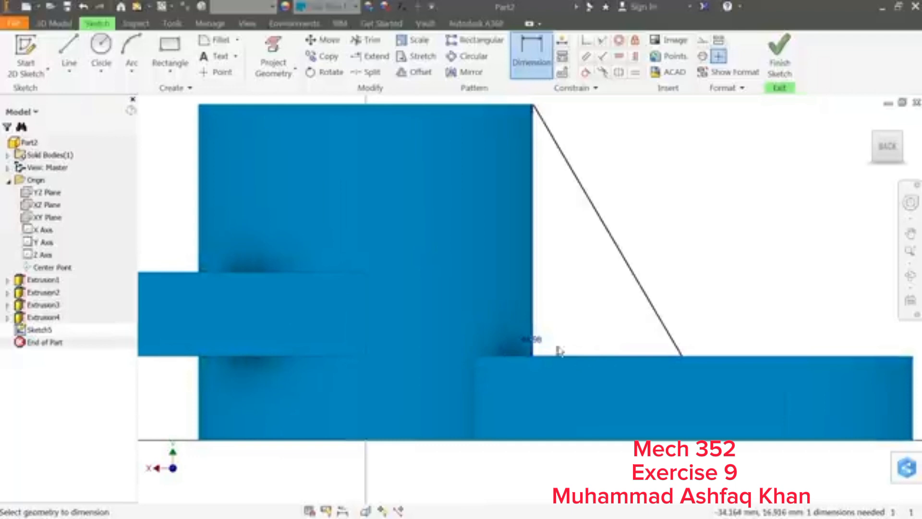
{"action": "right_click", "coordinate": [558, 350]}
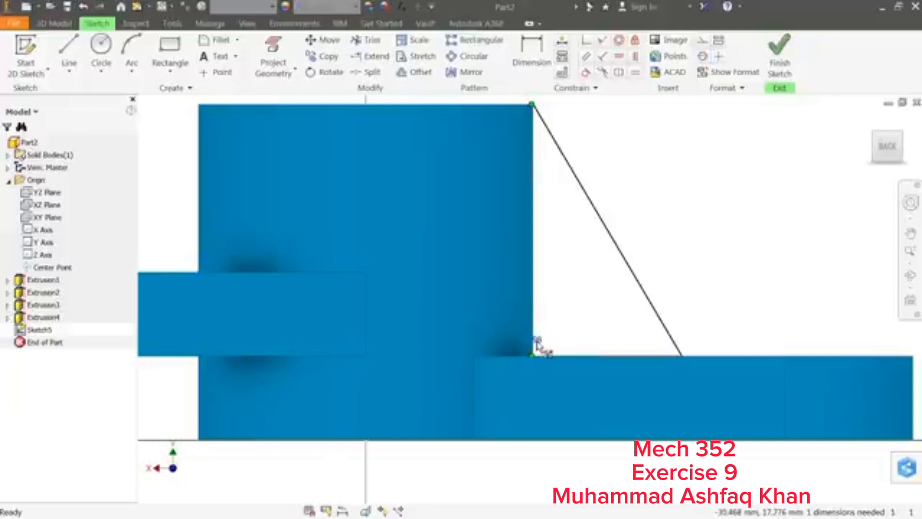
Dimension the rib base width 25 from the lower inner corner and finish the sketch
{"action": "left_click", "coordinate": [529, 53]}
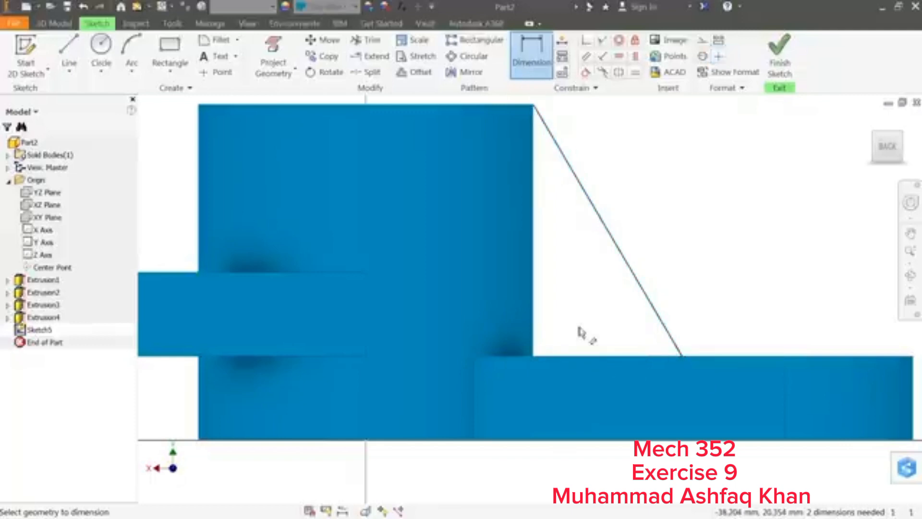
{"action": "left_click", "coordinate": [585, 377]}
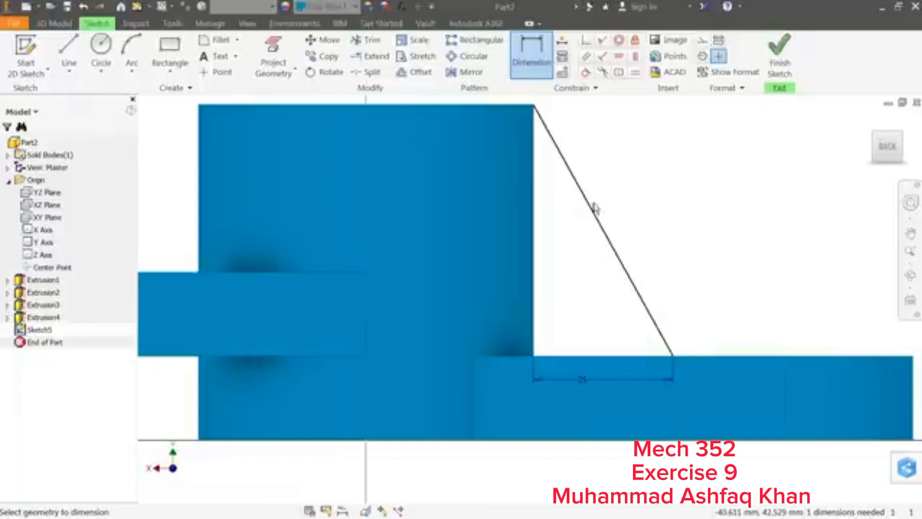
{"action": "mouse_move", "coordinate": [595, 187]}
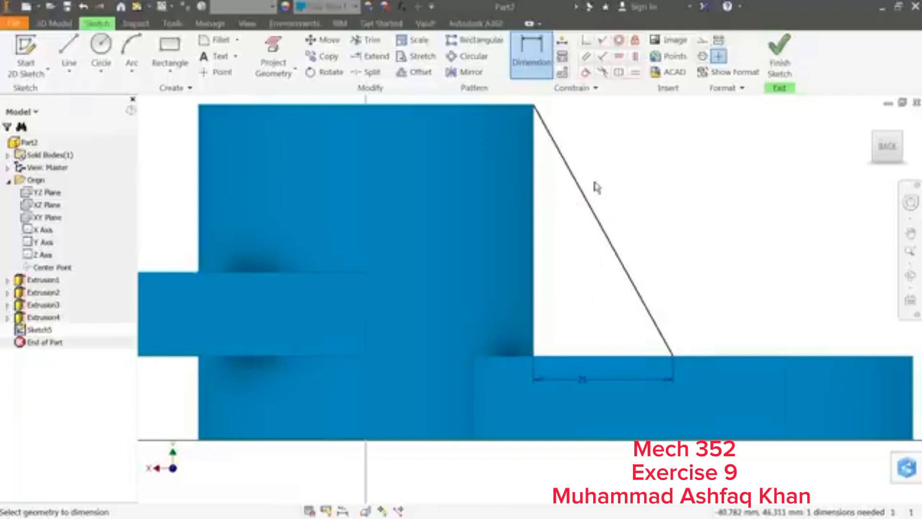
{"action": "right_click", "coordinate": [596, 187]}
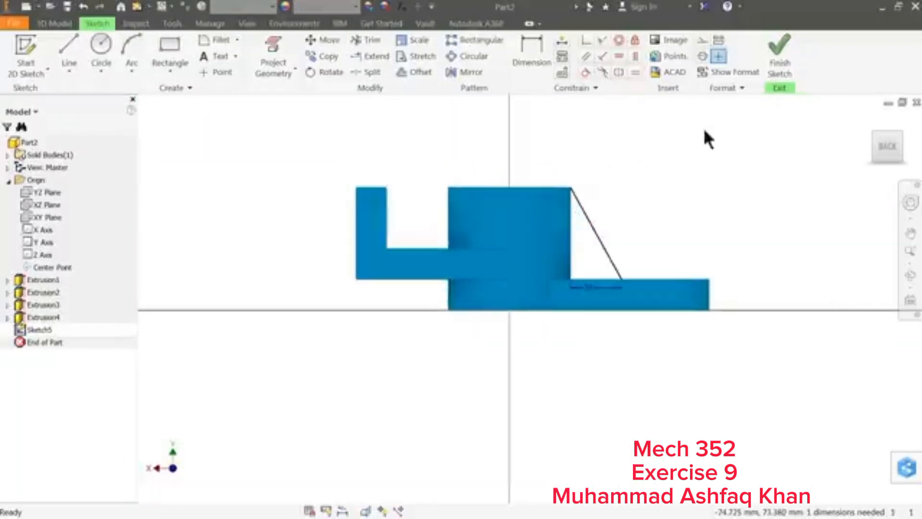
{"action": "left_click", "coordinate": [780, 53]}
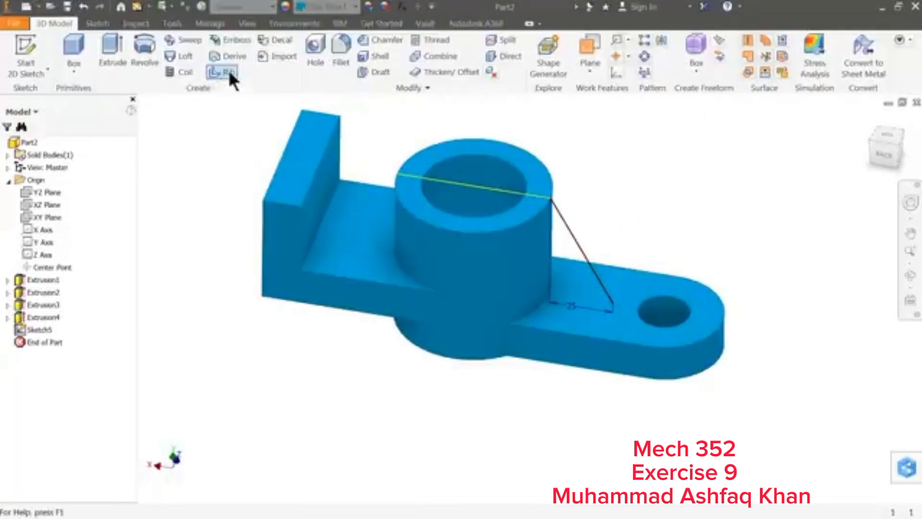
Create Rib1 from the sloped line with 10 mm thickness between cylinder and base plate
{"action": "left_click", "coordinate": [222, 71]}
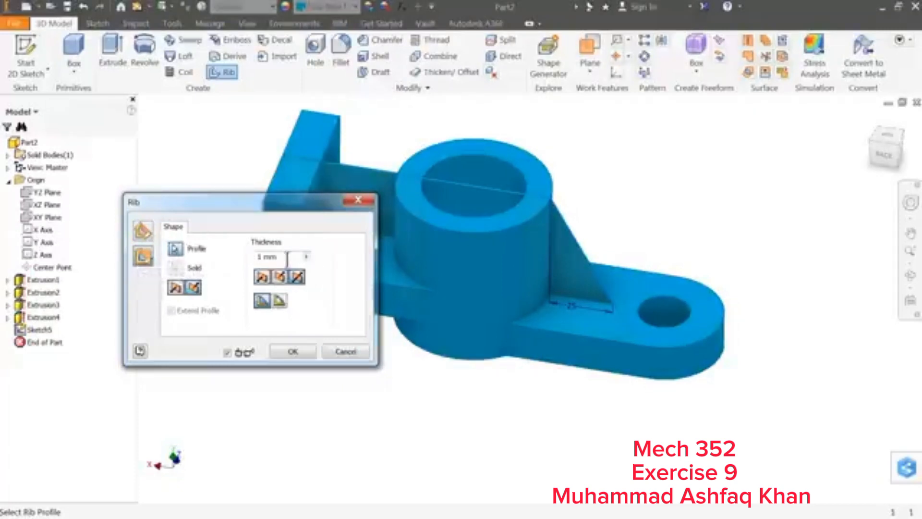
{"action": "type", "text": "10"}
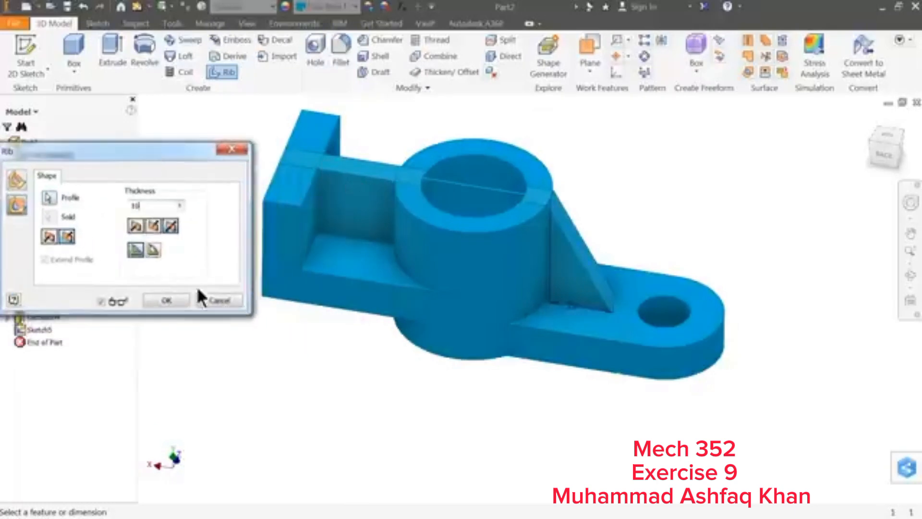
{"action": "left_click", "coordinate": [171, 226]}
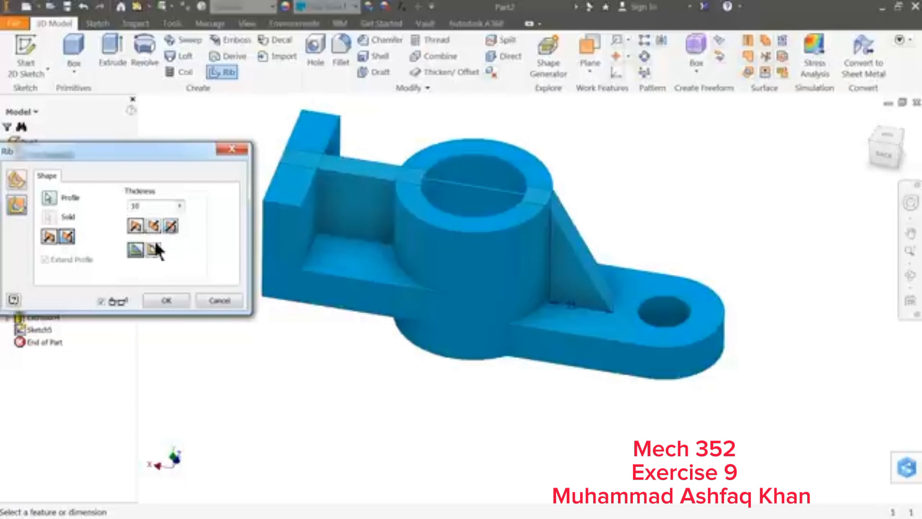
{"action": "left_click", "coordinate": [165, 301]}
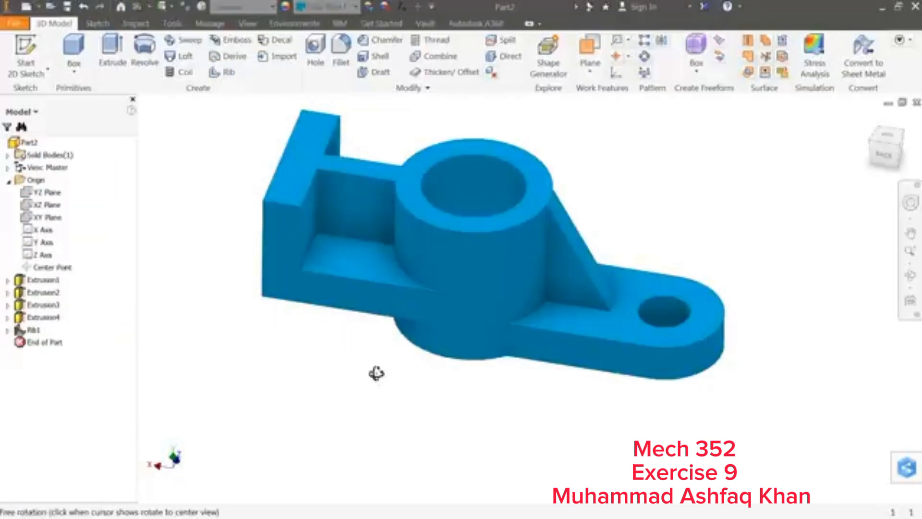
Place two circles side by side on the back wall's face
{"action": "left_click_drag", "start_coordinate": [376, 371], "coordinate": [360, 364]}
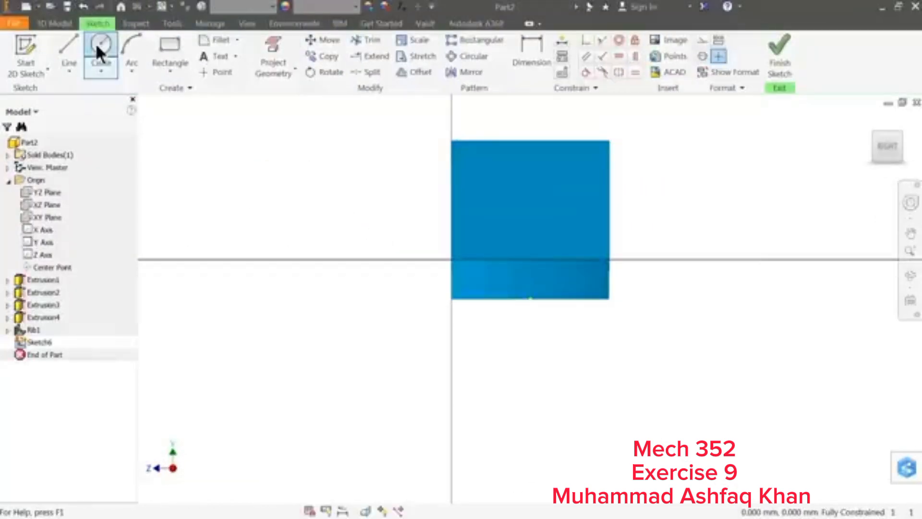
{"action": "left_click", "coordinate": [101, 56]}
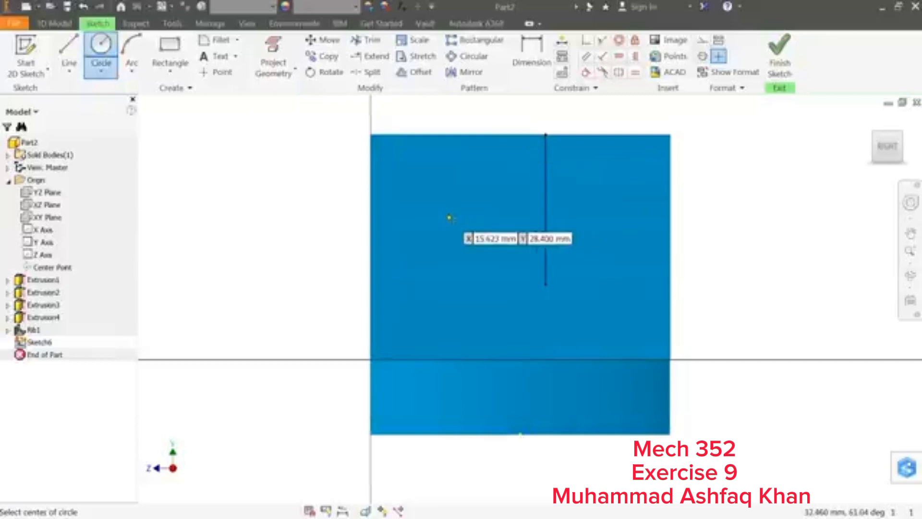
{"action": "left_click", "coordinate": [448, 219]}
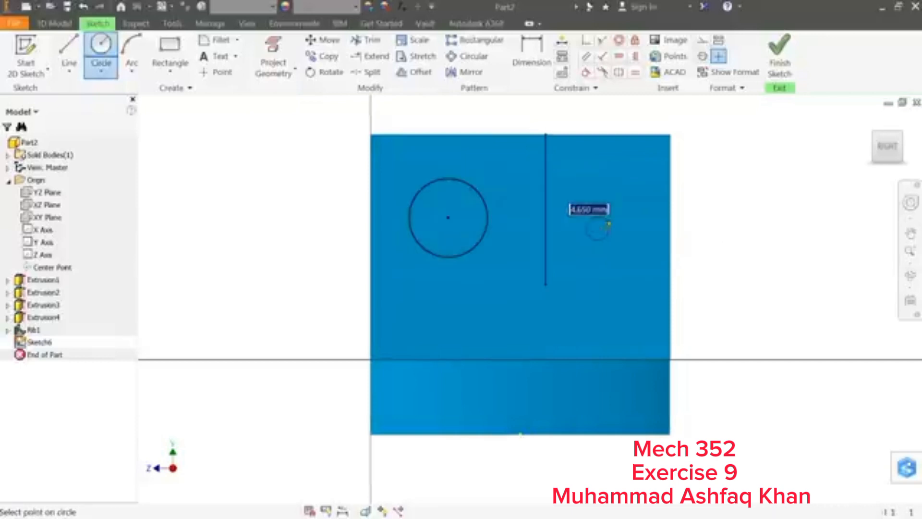
{"action": "left_click", "coordinate": [597, 228]}
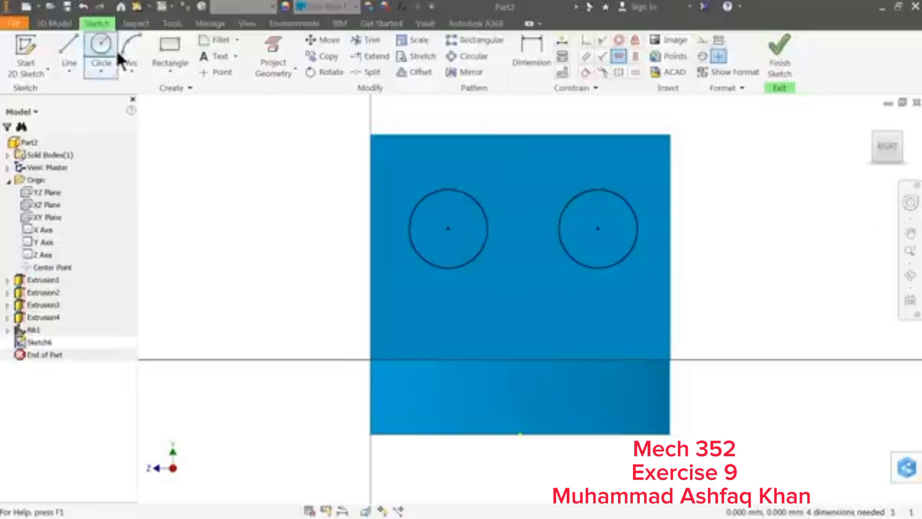
Dimension the circles 16 diameter, 35 apart, 15 below the top, 12.5 from the side, and finish
{"action": "left_click", "coordinate": [530, 58]}
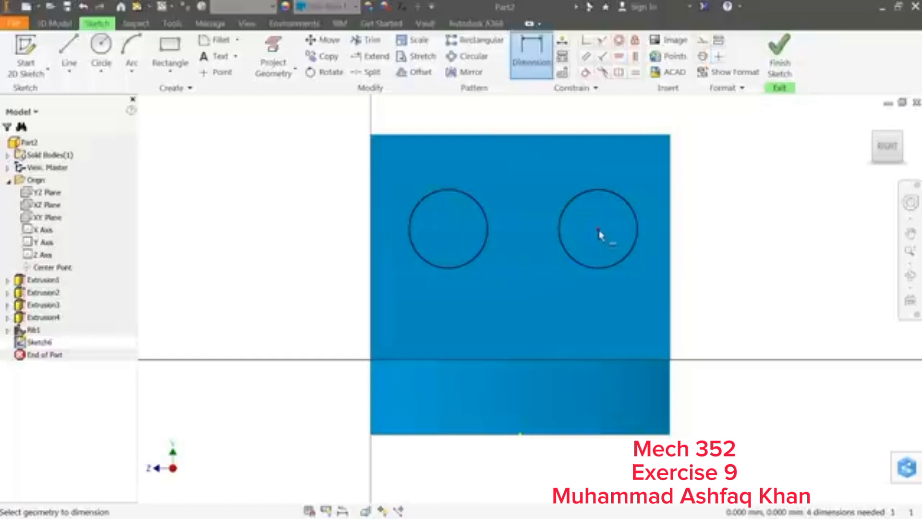
{"action": "left_click", "coordinate": [598, 229]}
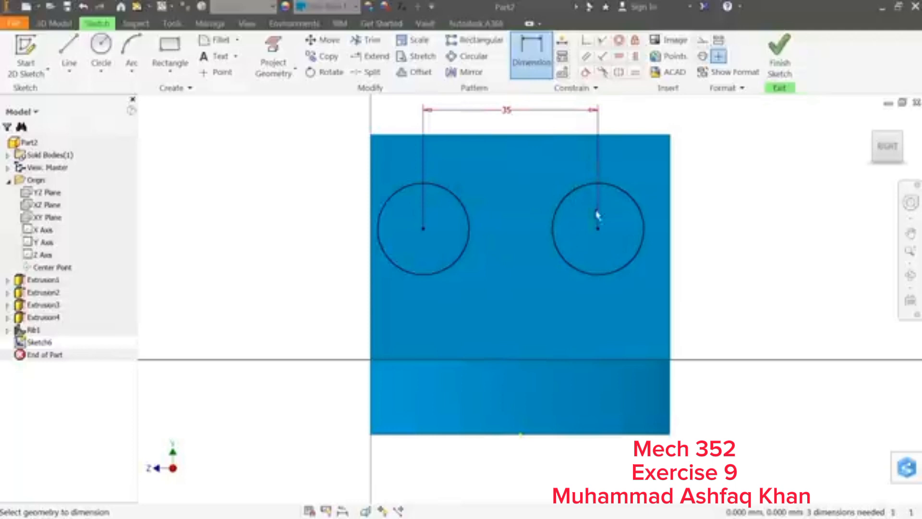
{"action": "mouse_move", "coordinate": [626, 149]}
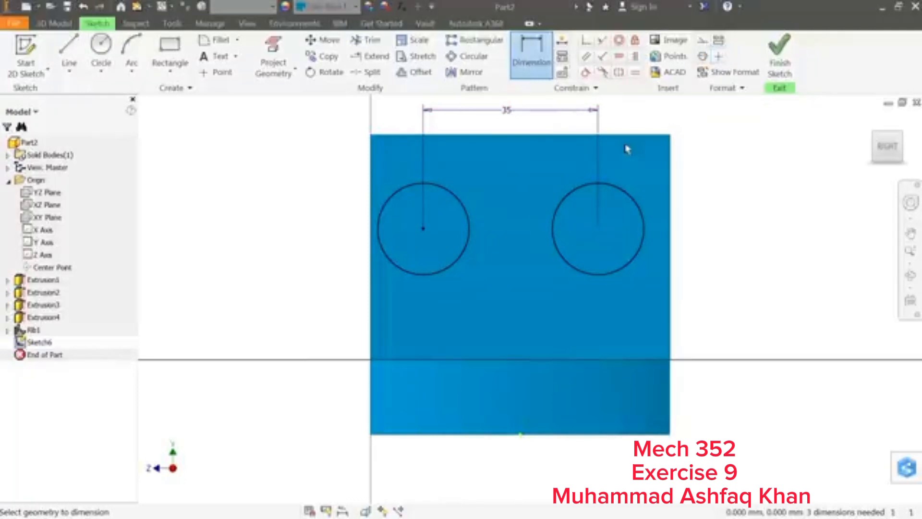
{"action": "left_click", "coordinate": [699, 140]}
{"action": "type", "text": "12.5"}
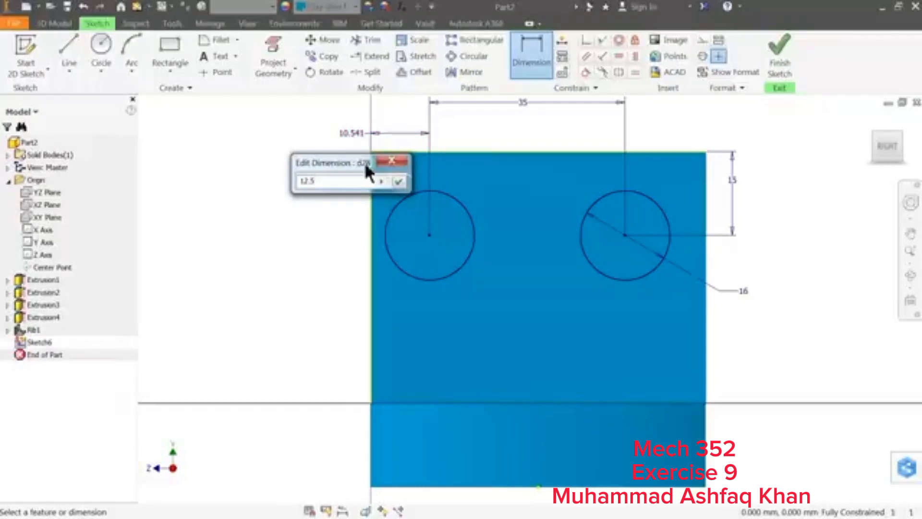
{"action": "left_click", "coordinate": [399, 181]}
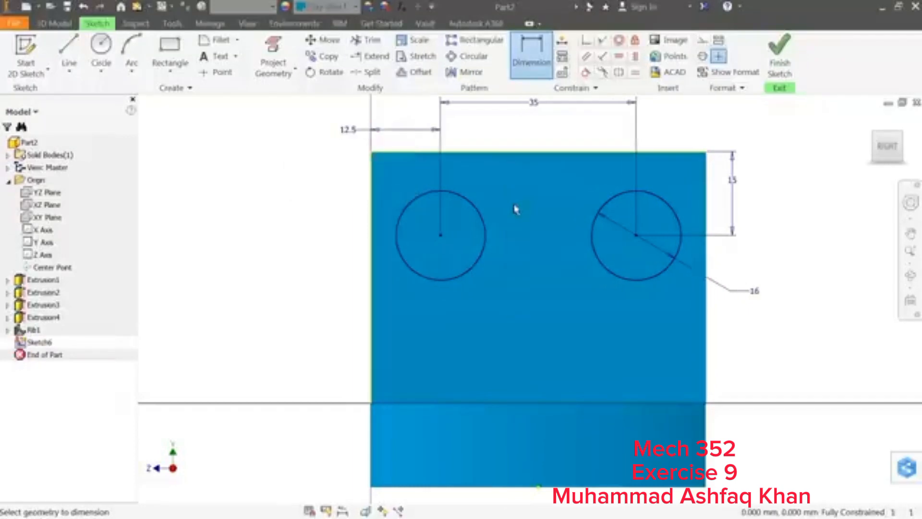
{"action": "left_click", "coordinate": [780, 56]}
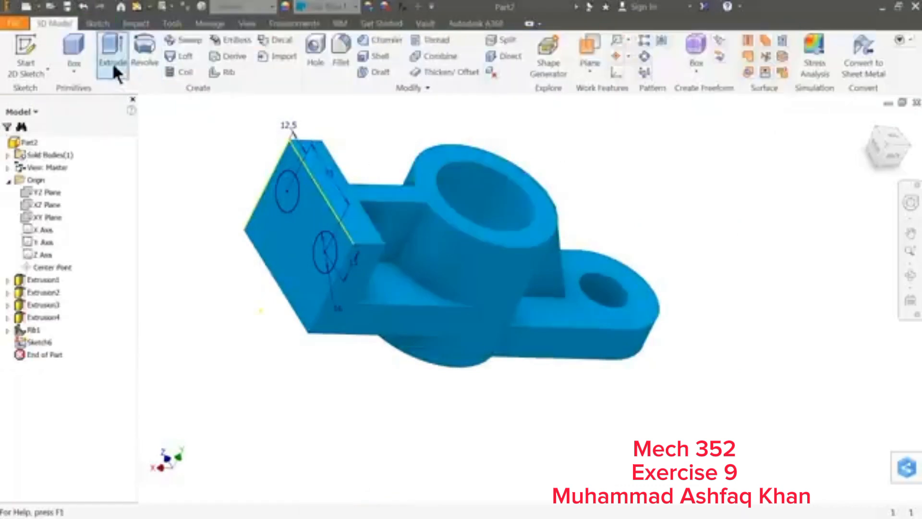
Cut both circles through the back wall with extents To its inner face
{"action": "left_click", "coordinate": [112, 50]}
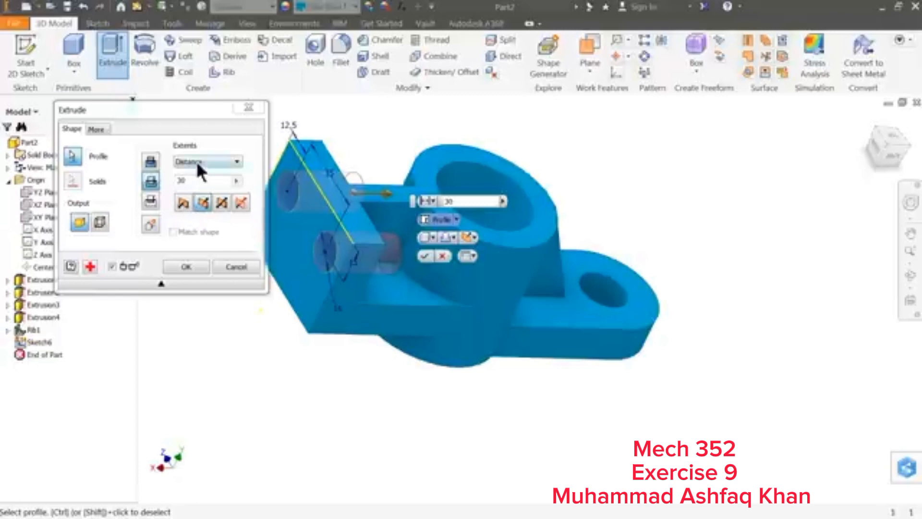
{"action": "left_click", "coordinate": [233, 161]}
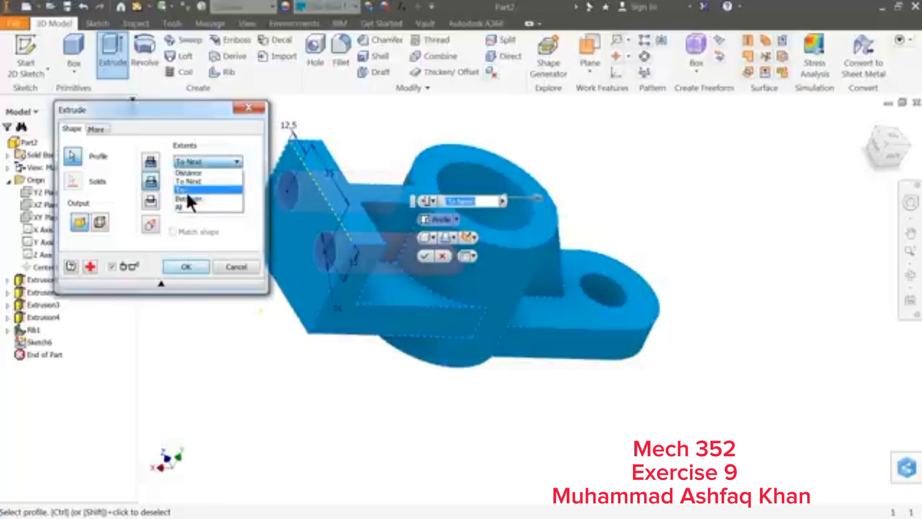
{"action": "left_click", "coordinate": [188, 191]}
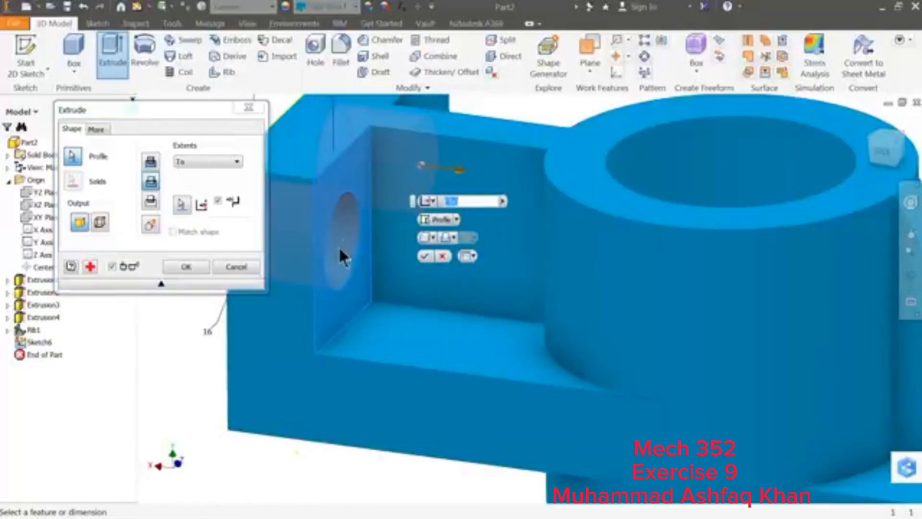
{"action": "left_click", "coordinate": [186, 266]}
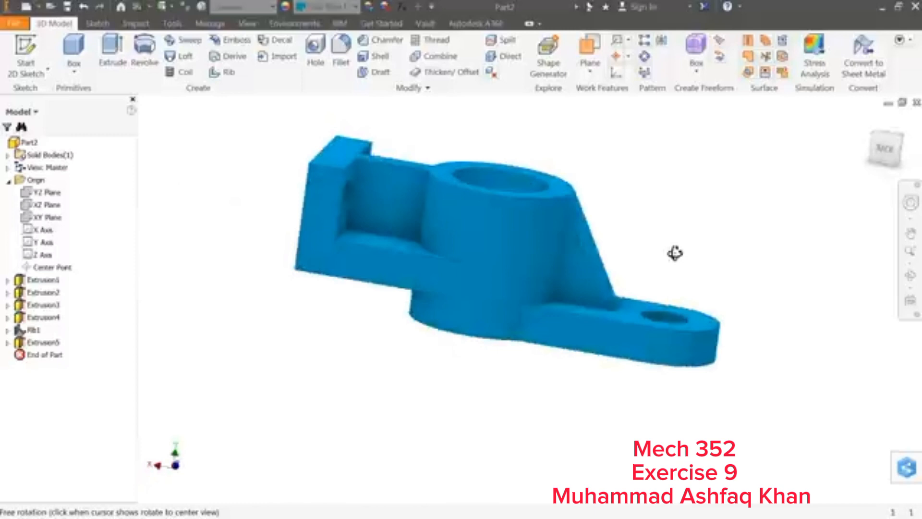
{"action": "left_click_drag", "start_coordinate": [674, 254], "coordinate": [519, 277]}
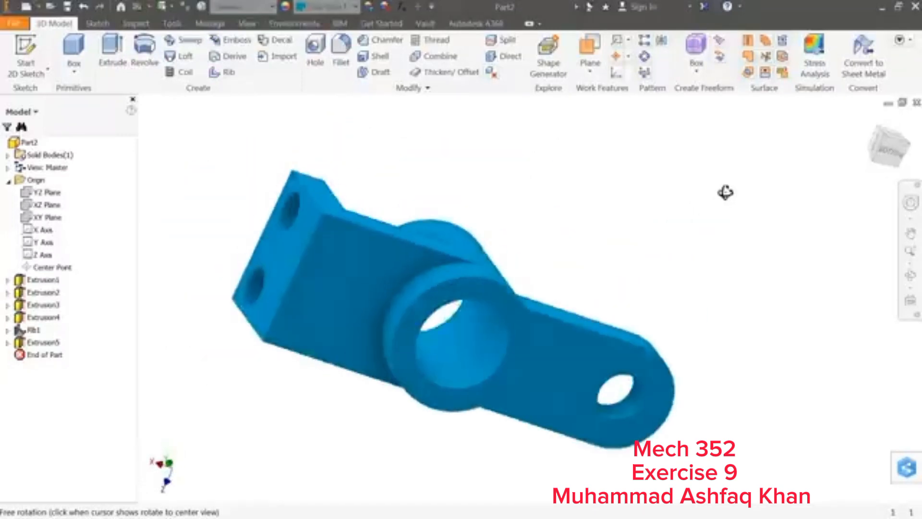
{"action": "left_click_drag", "start_coordinate": [725, 193], "coordinate": [727, 268]}
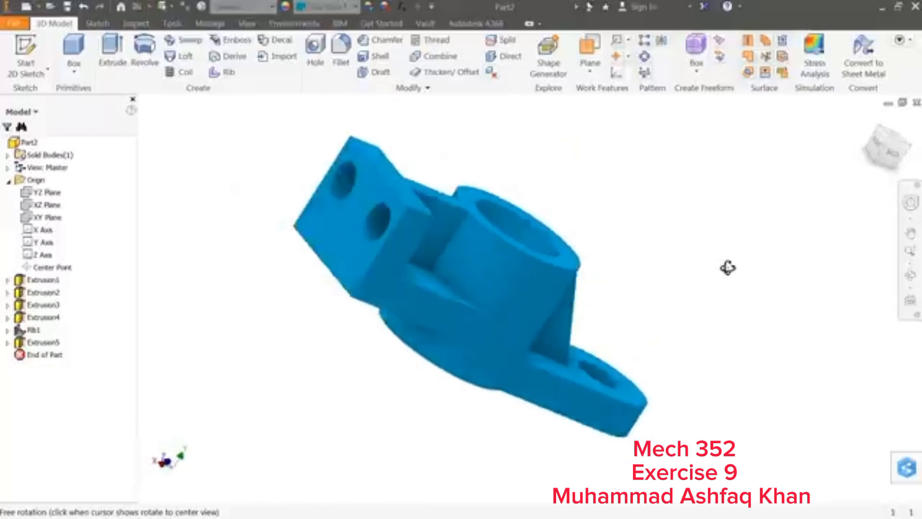
{"action": "left_click_drag", "start_coordinate": [727, 268], "coordinate": [635, 260]}
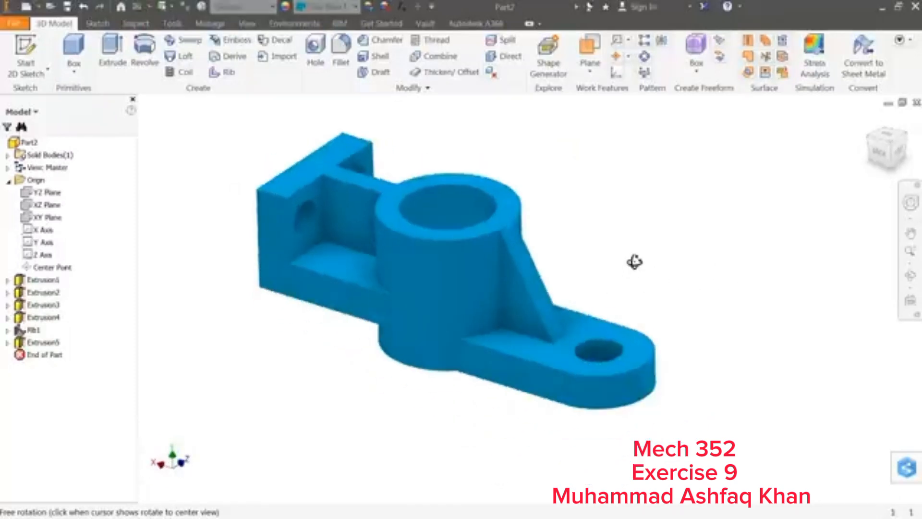